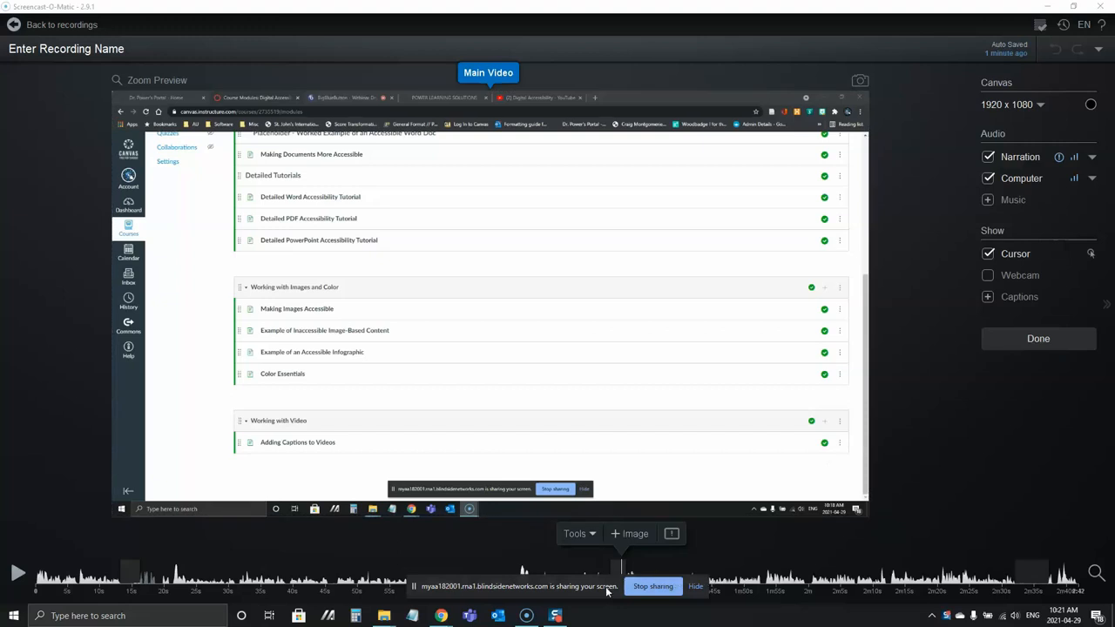
pyautogui.moveTo(618, 565)
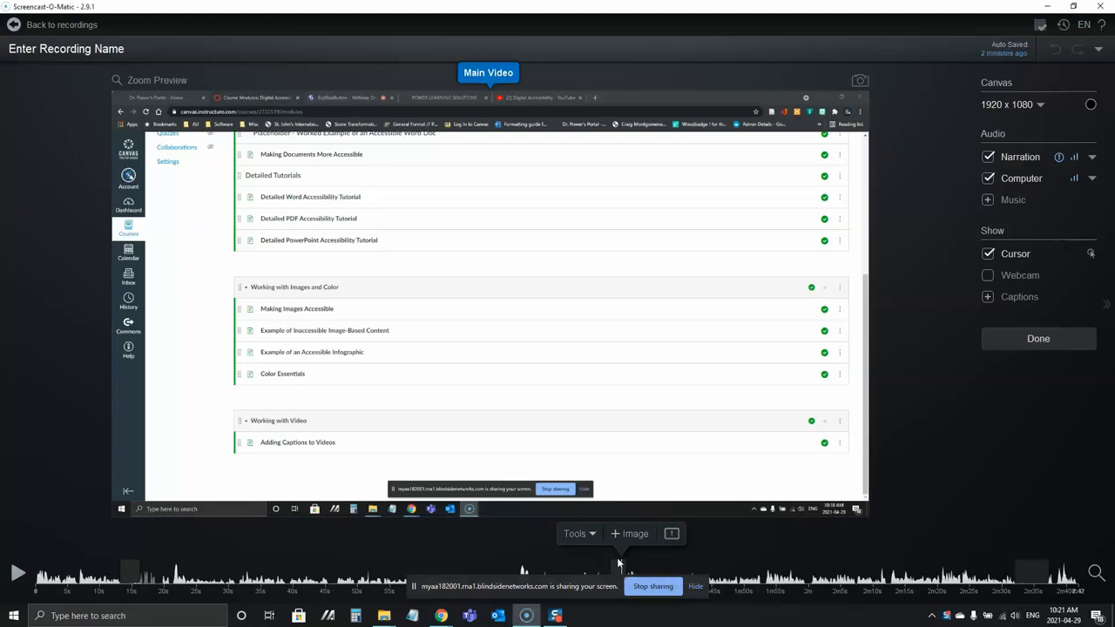
pyautogui.moveTo(488, 573)
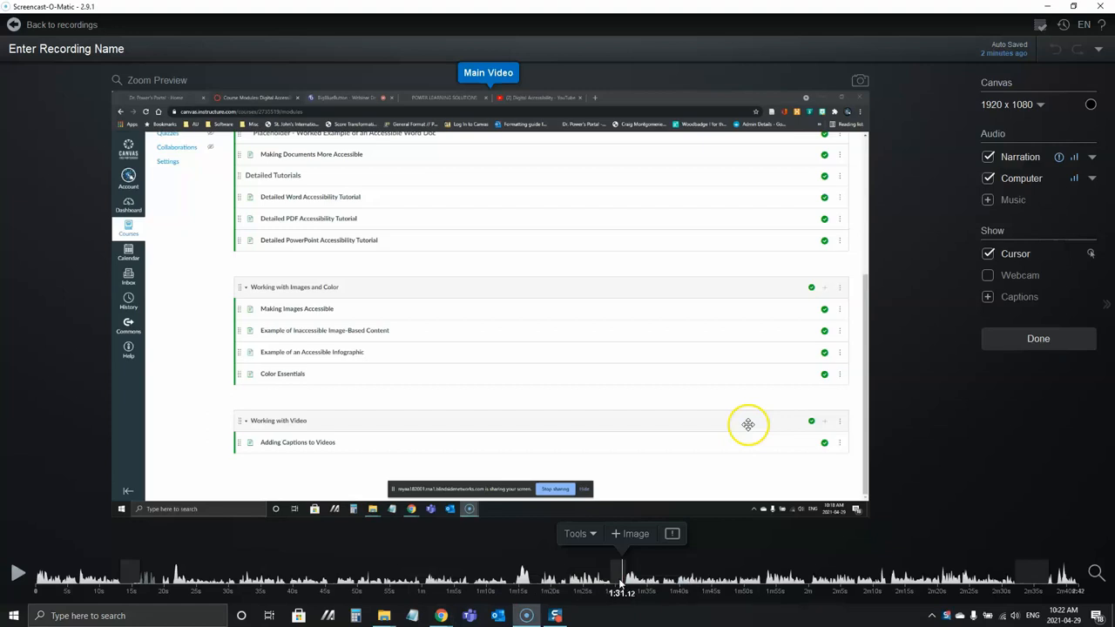
# - Cut two unwanted stretches from the Zoom recording, including a nine-second range, confirming each cut
pyautogui.rightClick(618, 566)
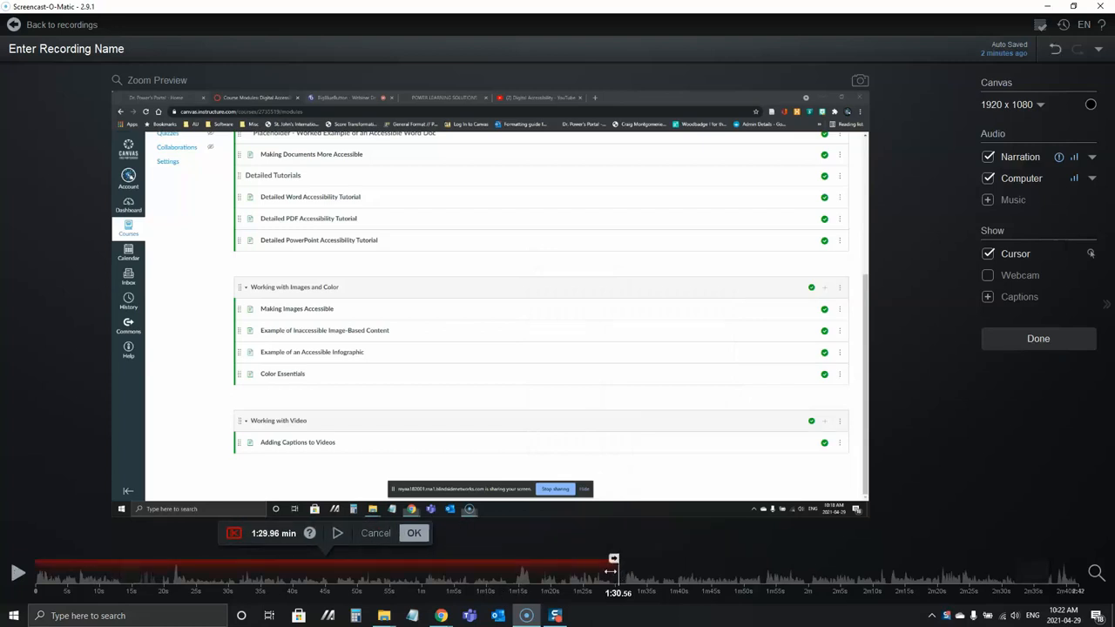
pyautogui.moveTo(1009, 543)
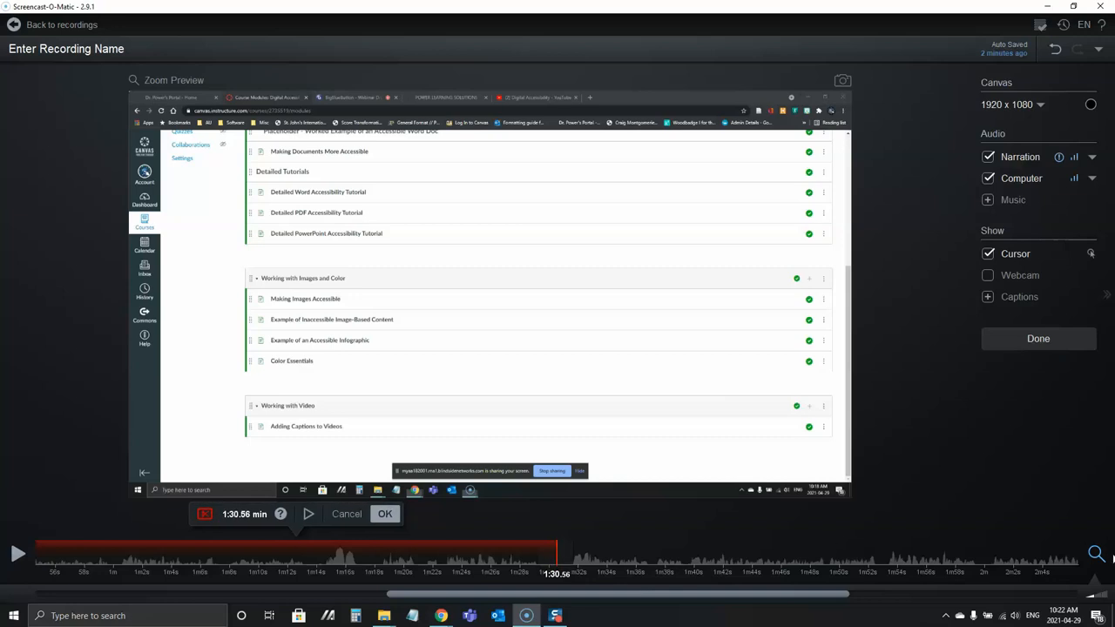
pyautogui.click(383, 512)
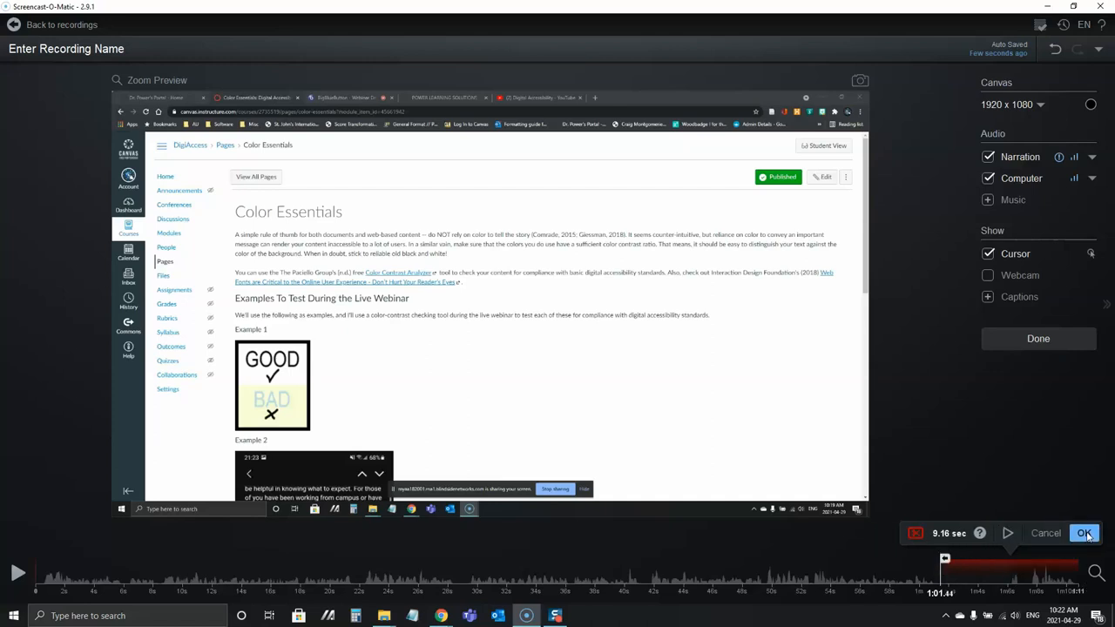
pyautogui.click(1083, 533)
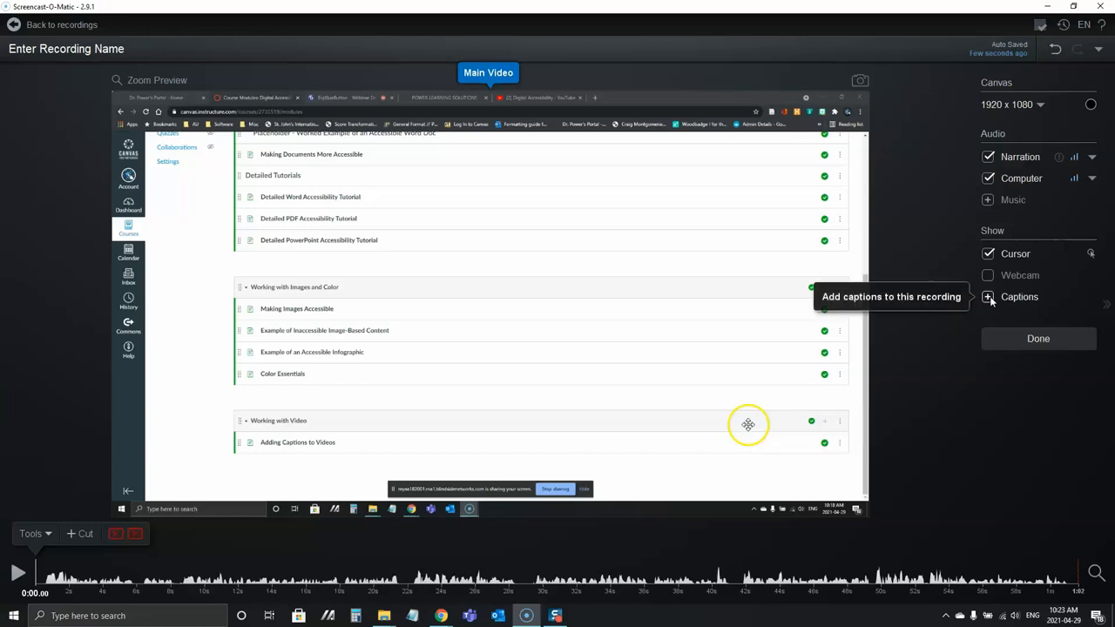
# - Generate English captions from the narration using Speech-to-Text in the Add Captions dialog
pyautogui.click(988, 297)
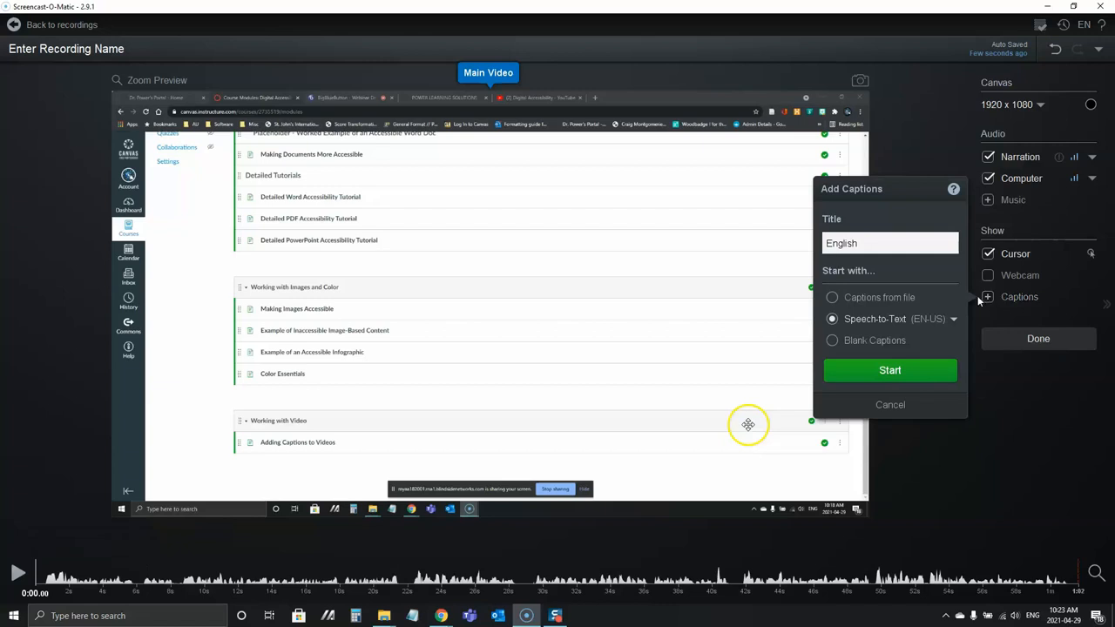
pyautogui.moveTo(878, 296)
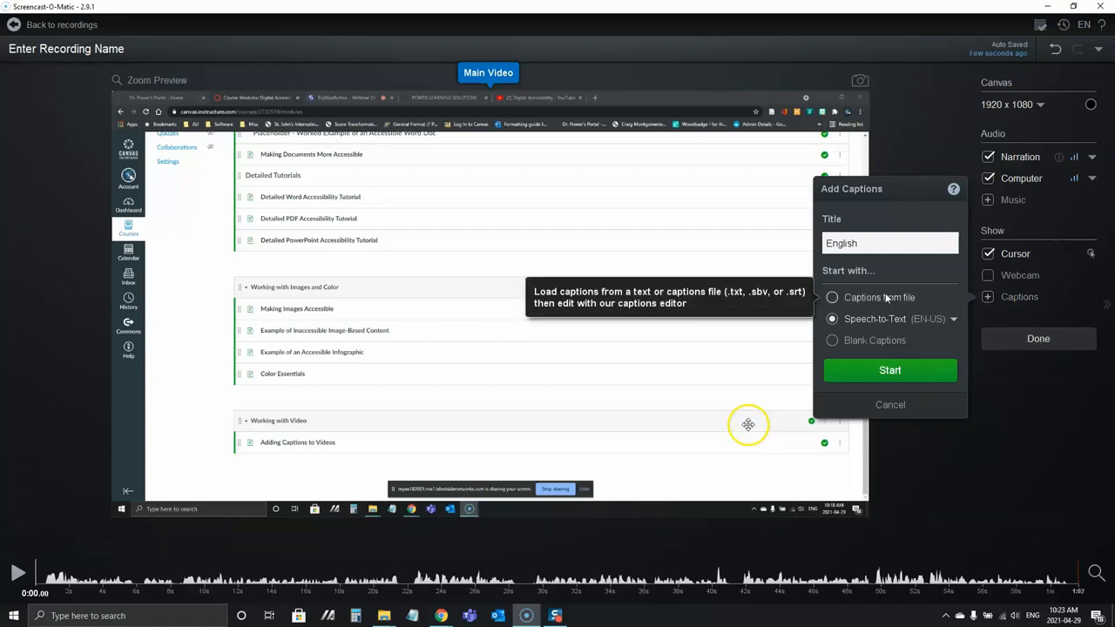
pyautogui.click(833, 318)
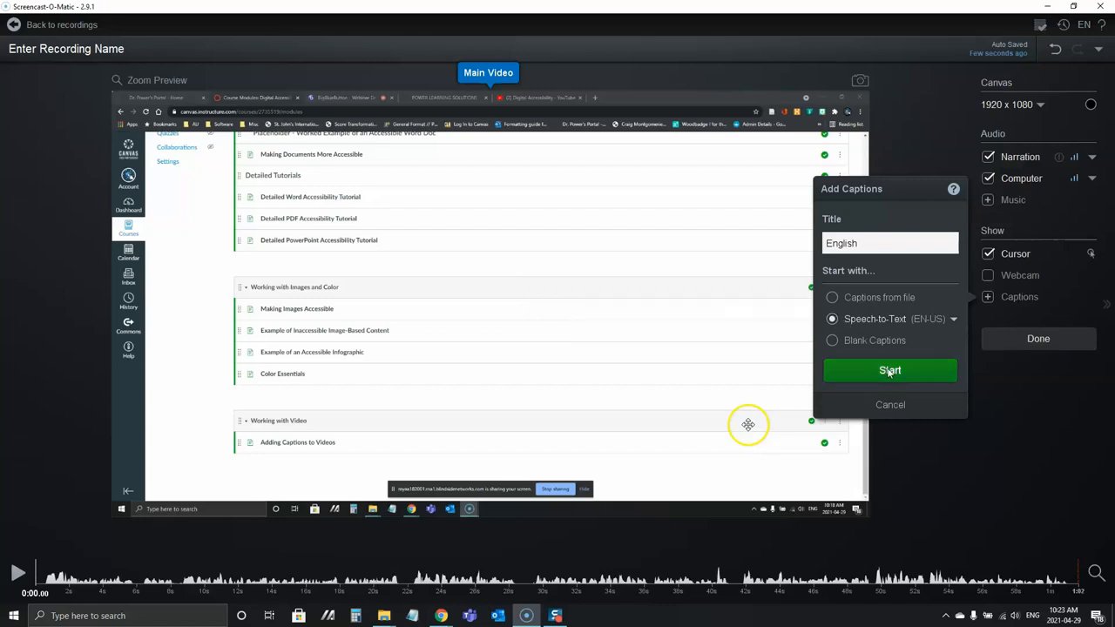
pyautogui.click(889, 369)
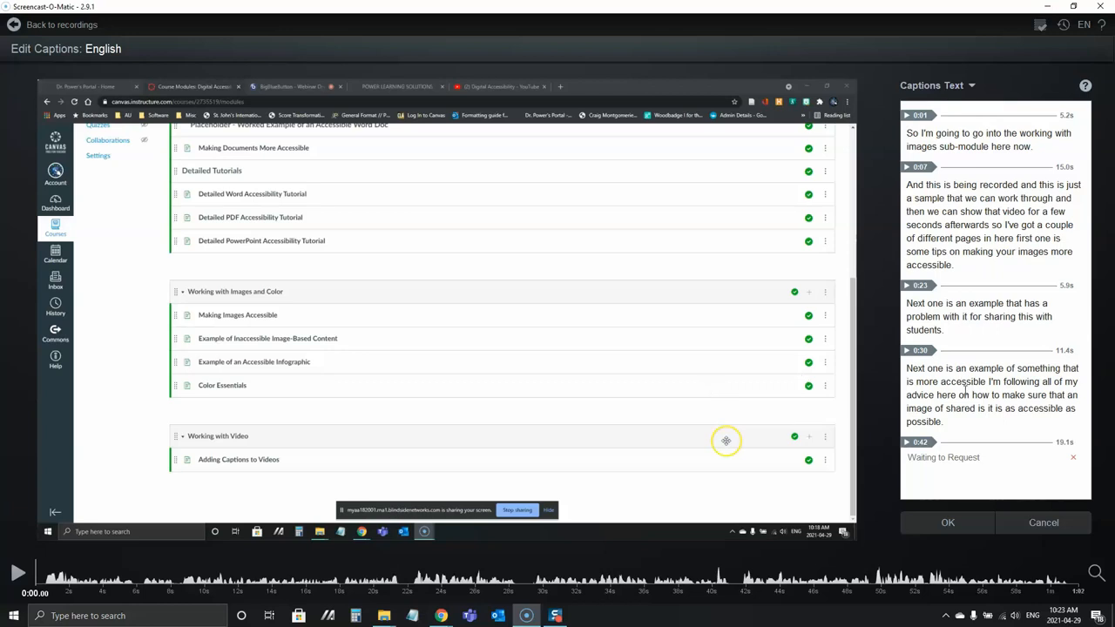
# - Reword the first caption to 'Working with Images module' and review the following captions
pyautogui.scroll(-3)
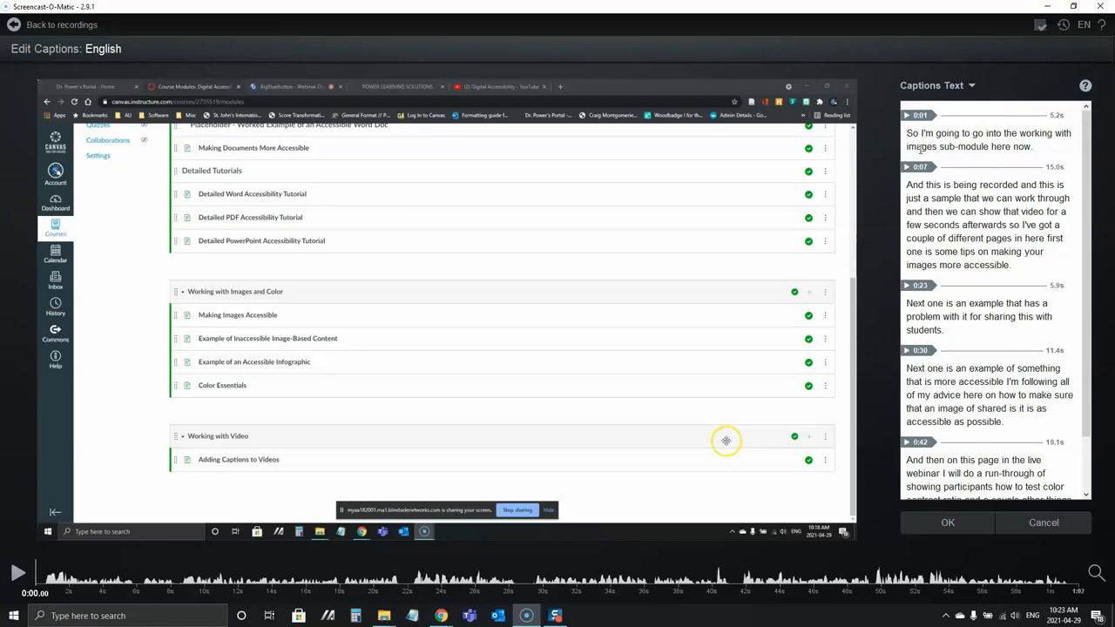
pyautogui.moveTo(946, 209)
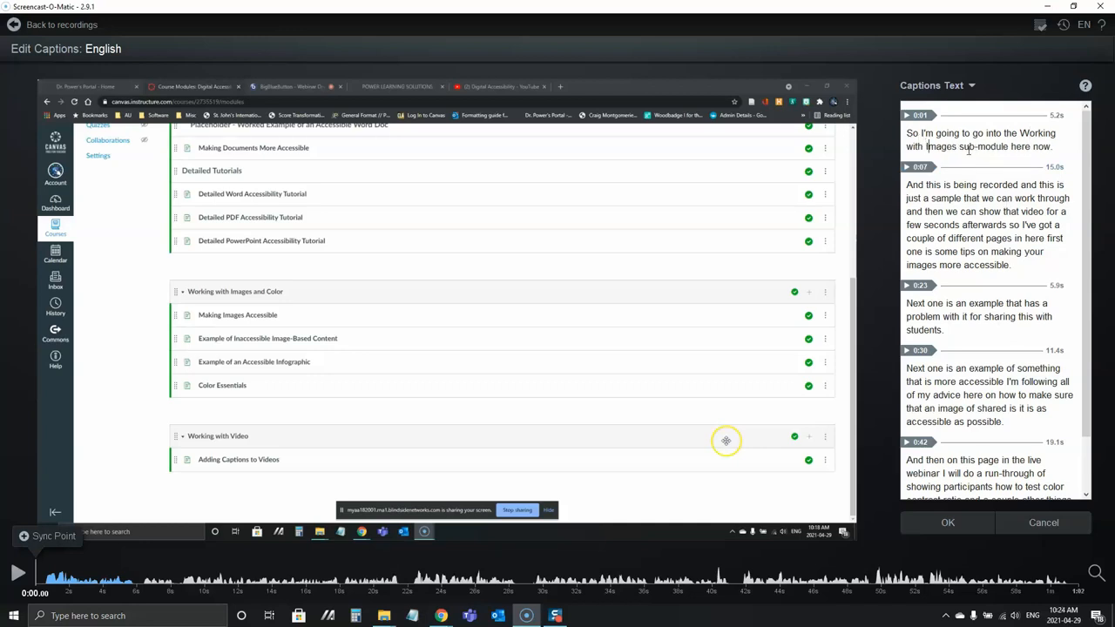
pyautogui.click(959, 140)
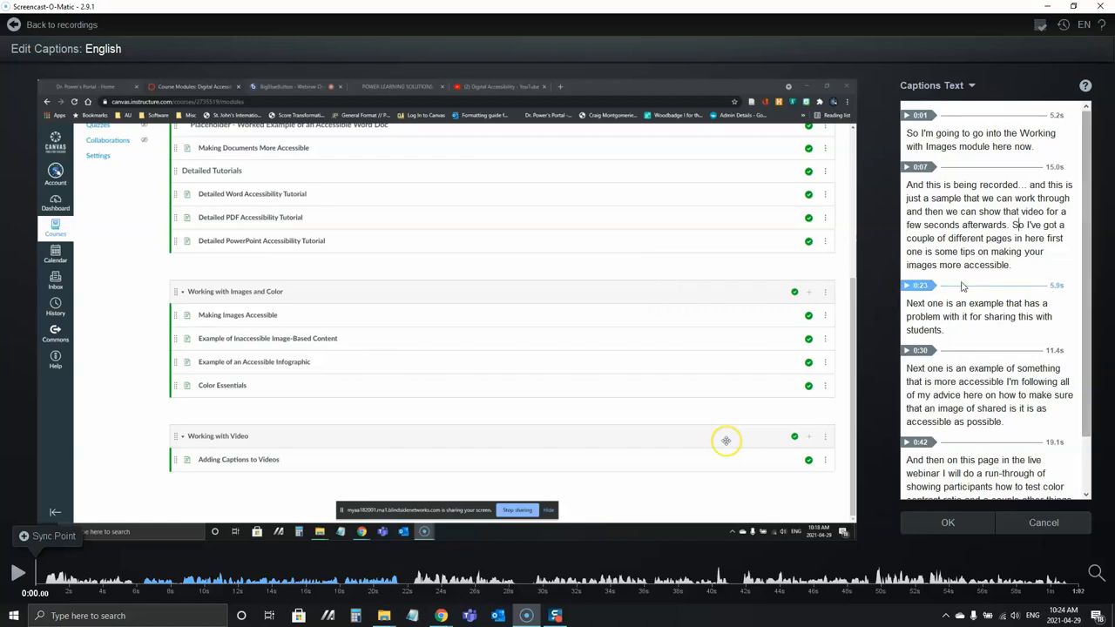
pyautogui.scroll(-3)
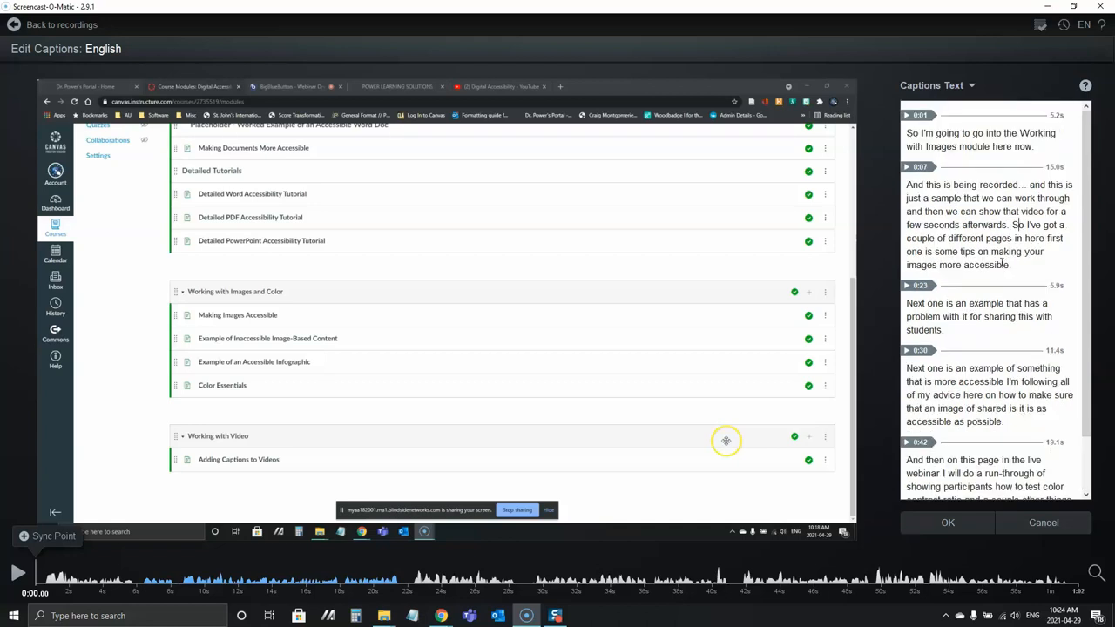
pyautogui.scroll(-3)
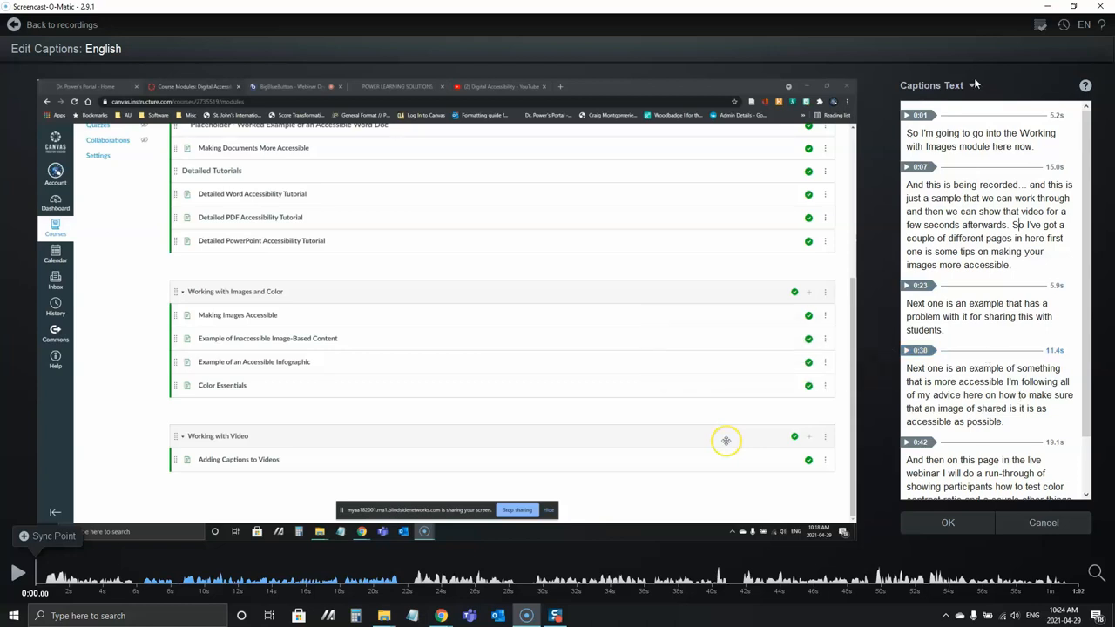
# - Export the captions as a text file named Sample Transcript and dismiss the confirmation
pyautogui.click(972, 85)
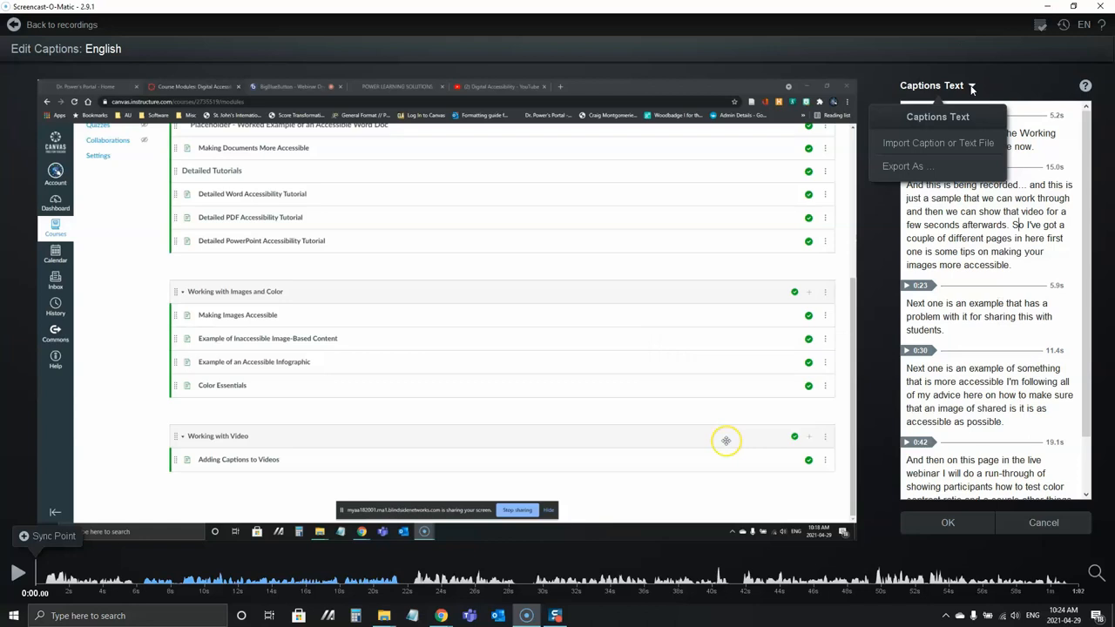
pyautogui.moveTo(939, 139)
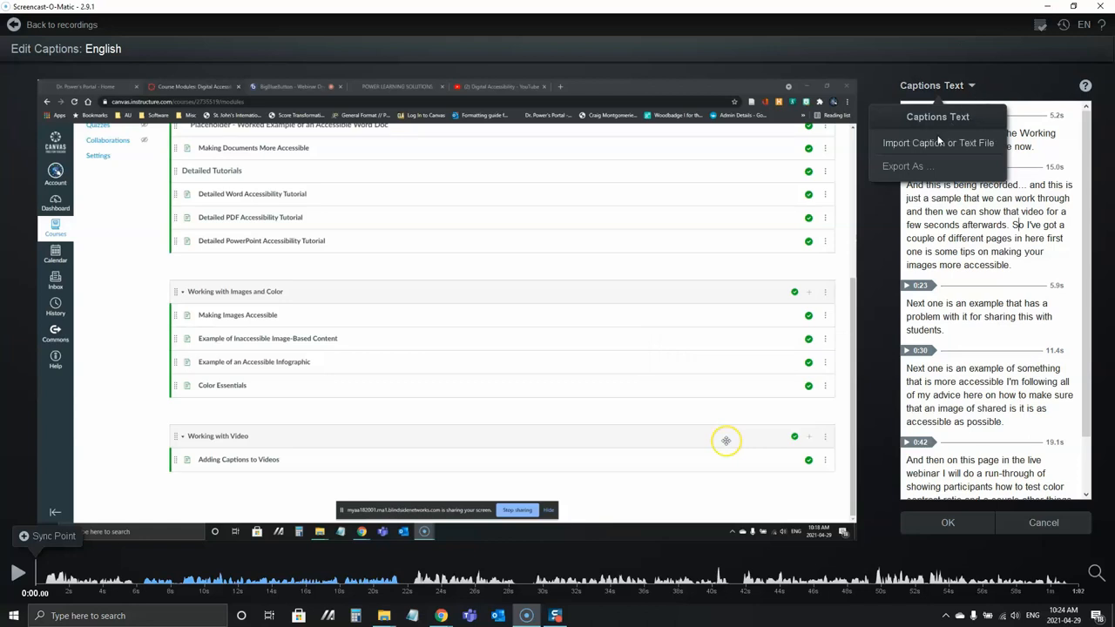
pyautogui.click(905, 167)
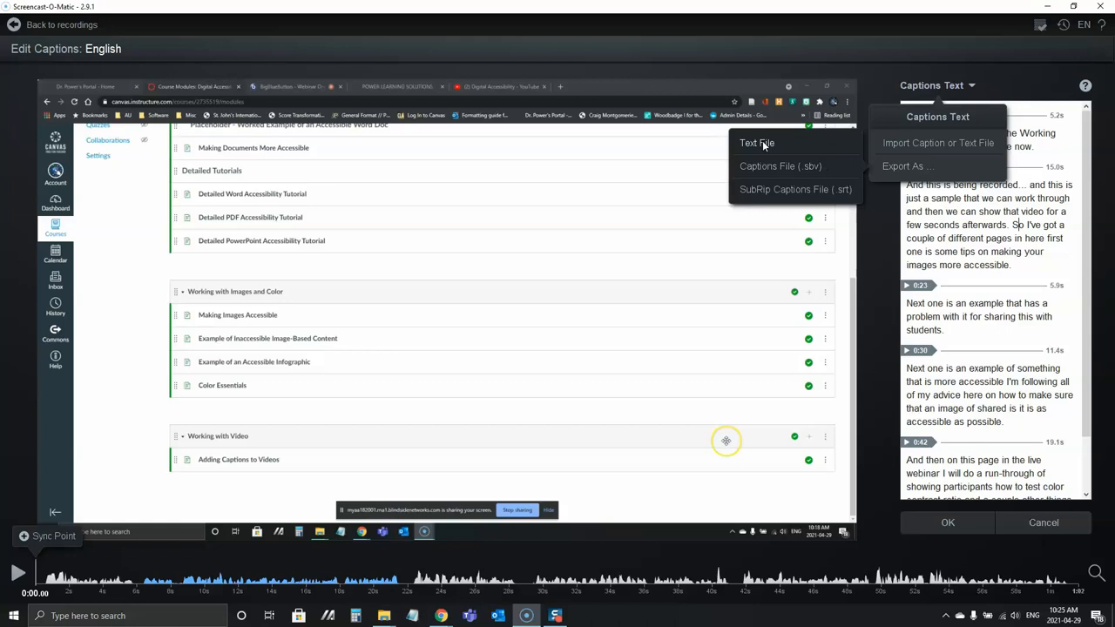
pyautogui.click(756, 143)
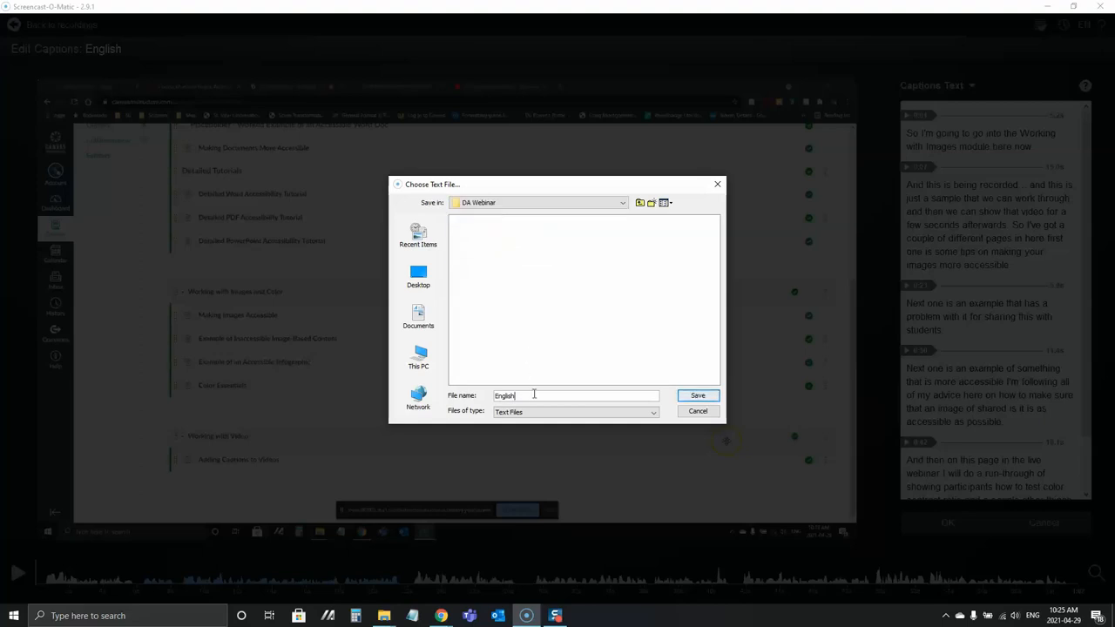
pyautogui.write('Sample Transcript')
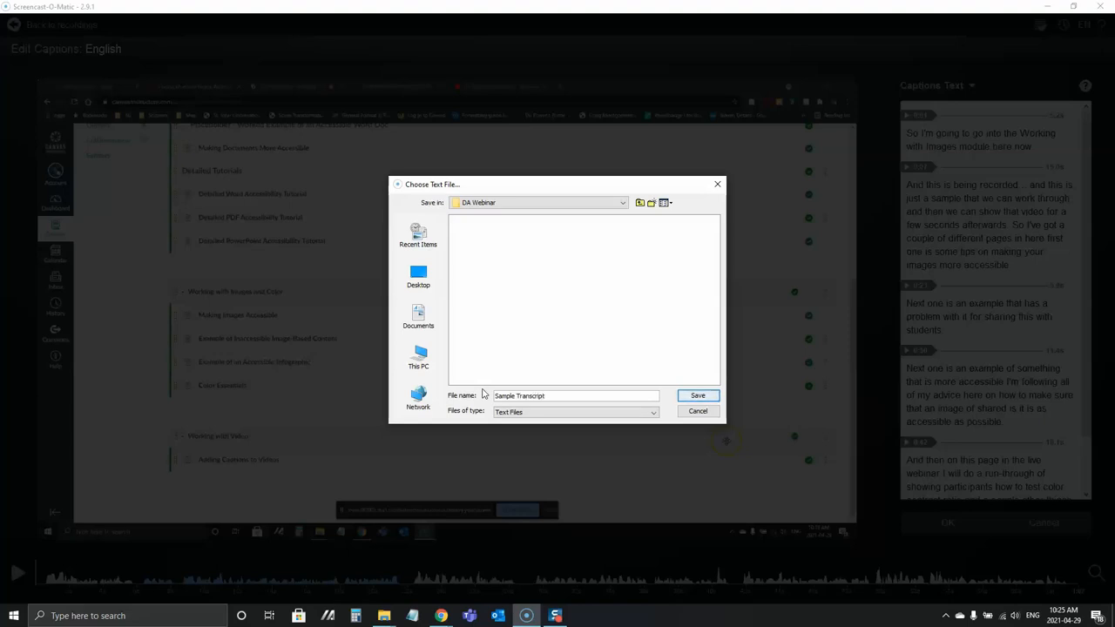
pyautogui.click(697, 395)
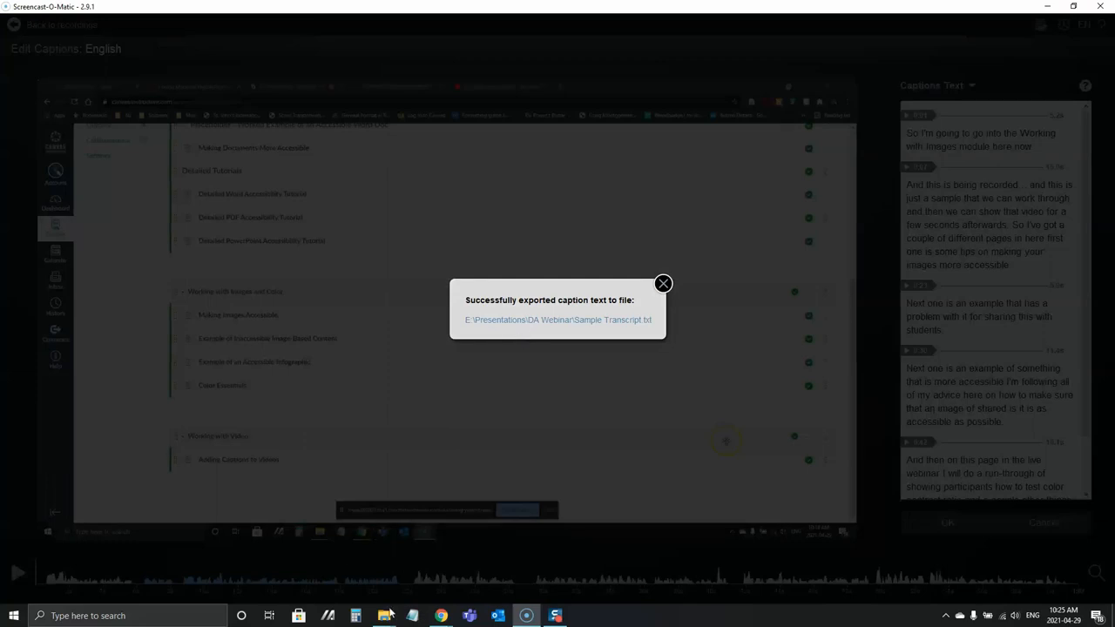
pyautogui.click(662, 282)
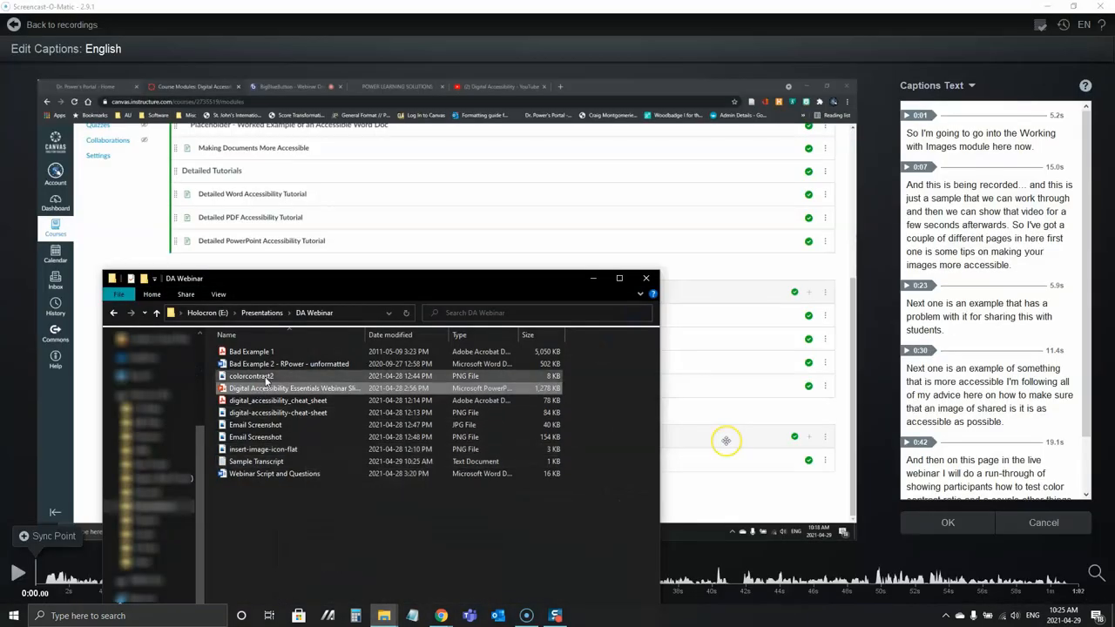
# - Open Sample Transcript from File Explorer in Notepad and check the full caption text
pyautogui.click(256, 460)
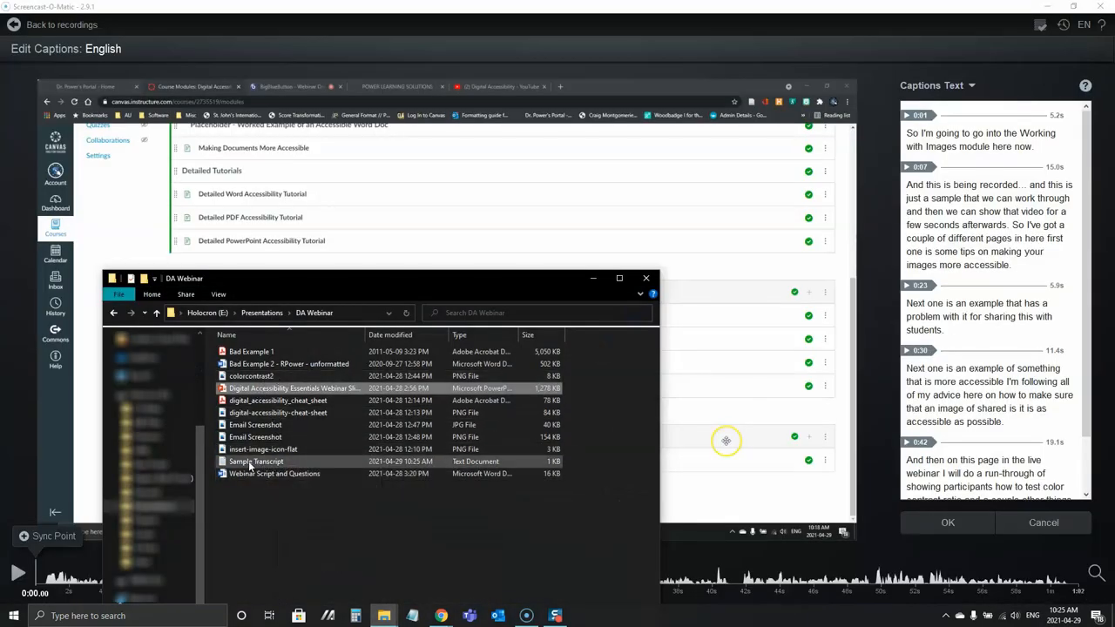
pyautogui.doubleClick(256, 462)
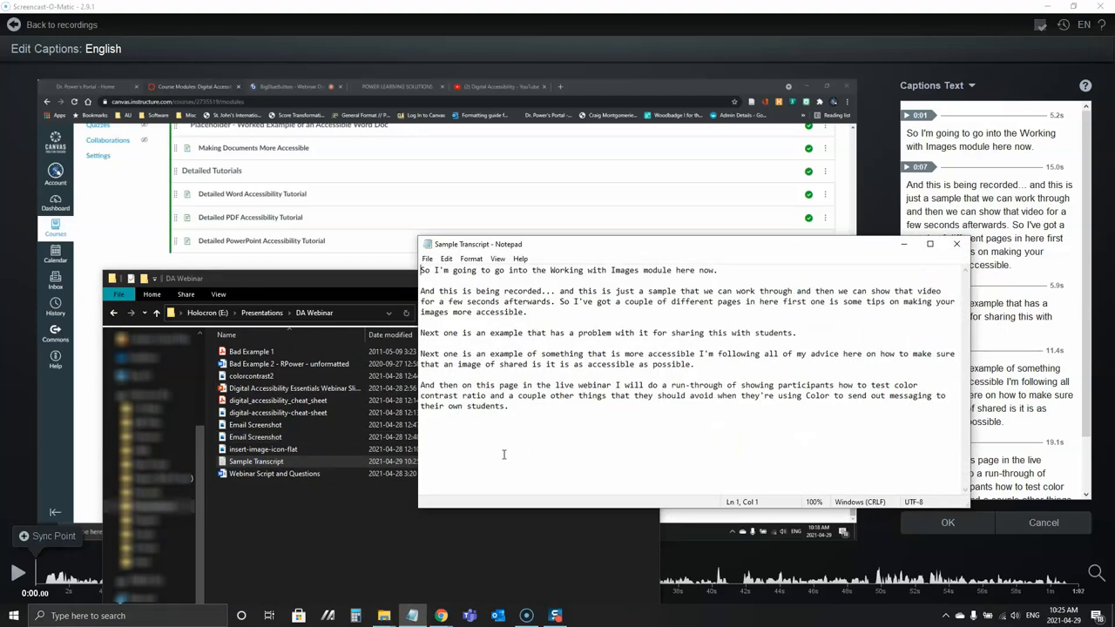
pyautogui.press('ctrl+a')
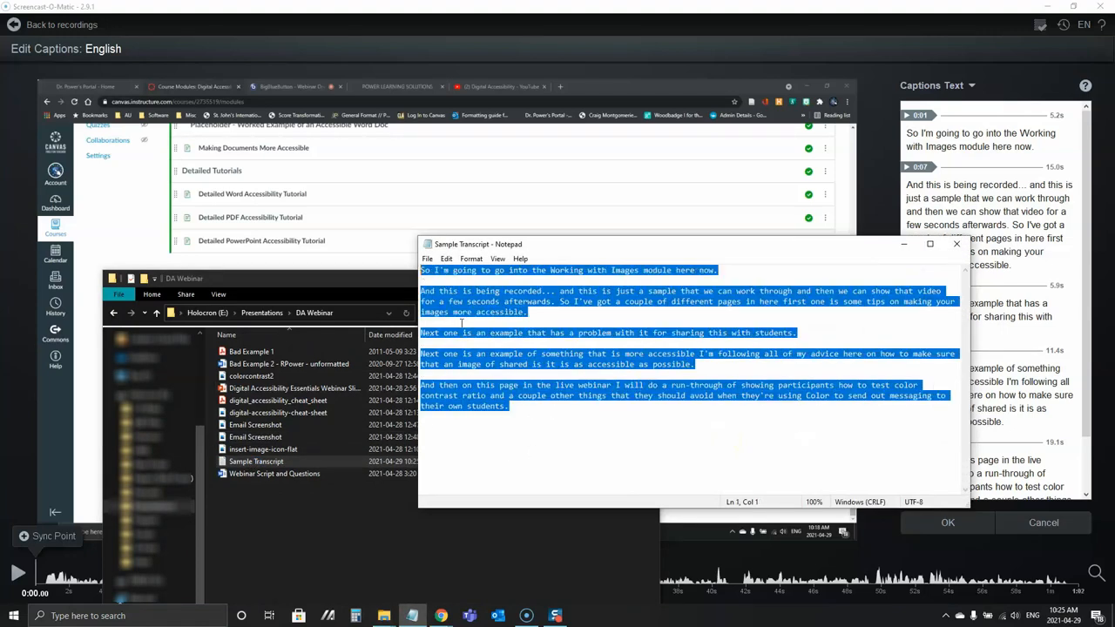
pyautogui.click(523, 454)
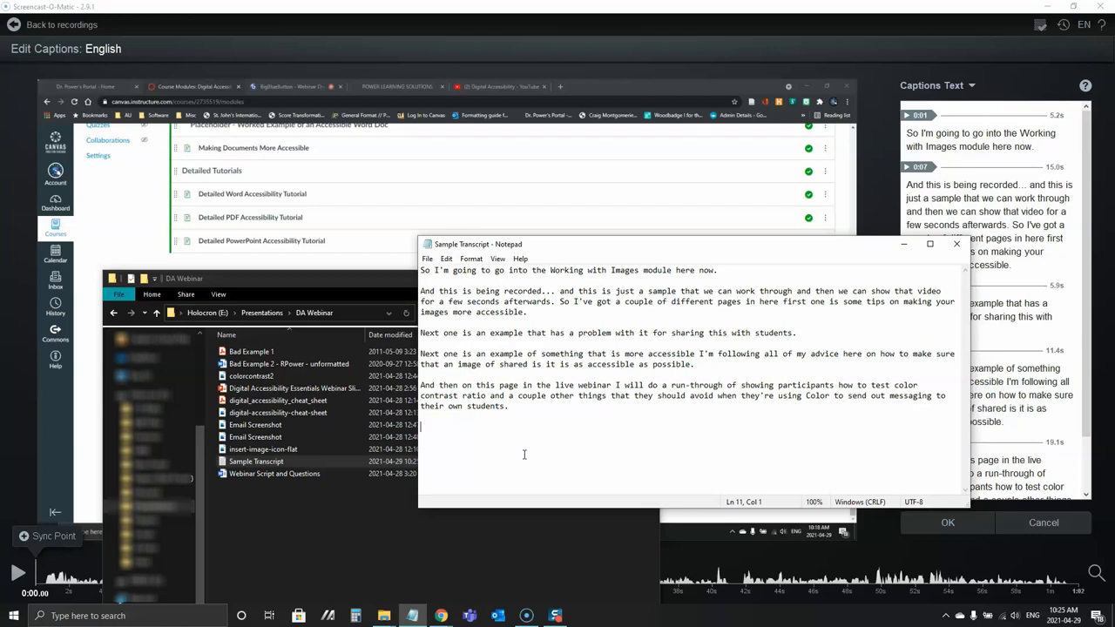
pyautogui.moveTo(805, 320)
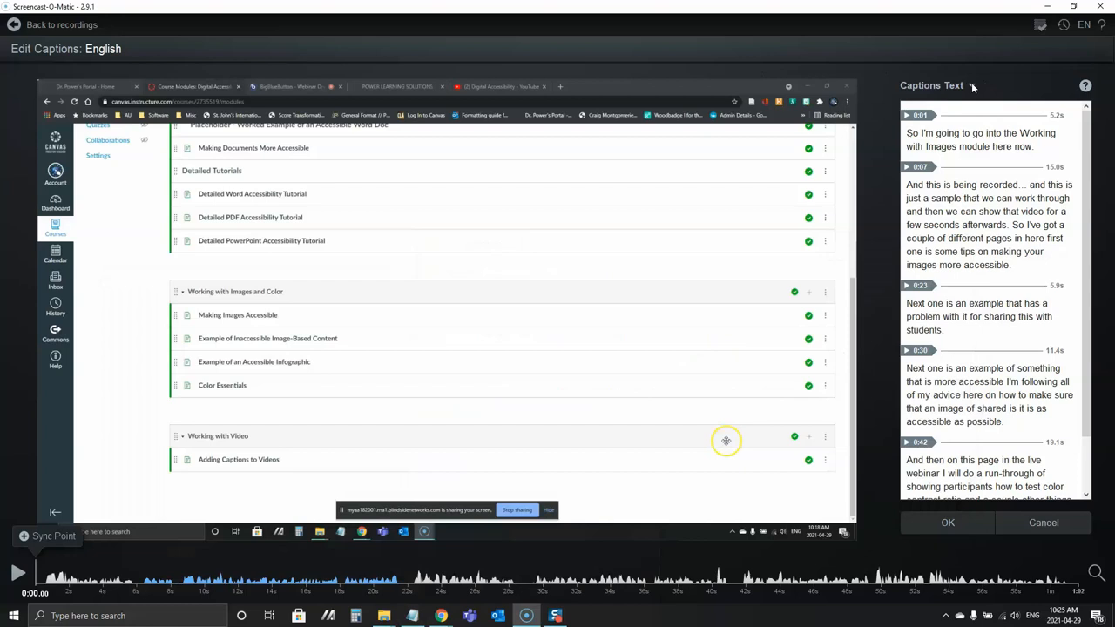
# - Export the captions as an SRT file named YouTube Captions and dismiss the confirmation
pyautogui.click(972, 86)
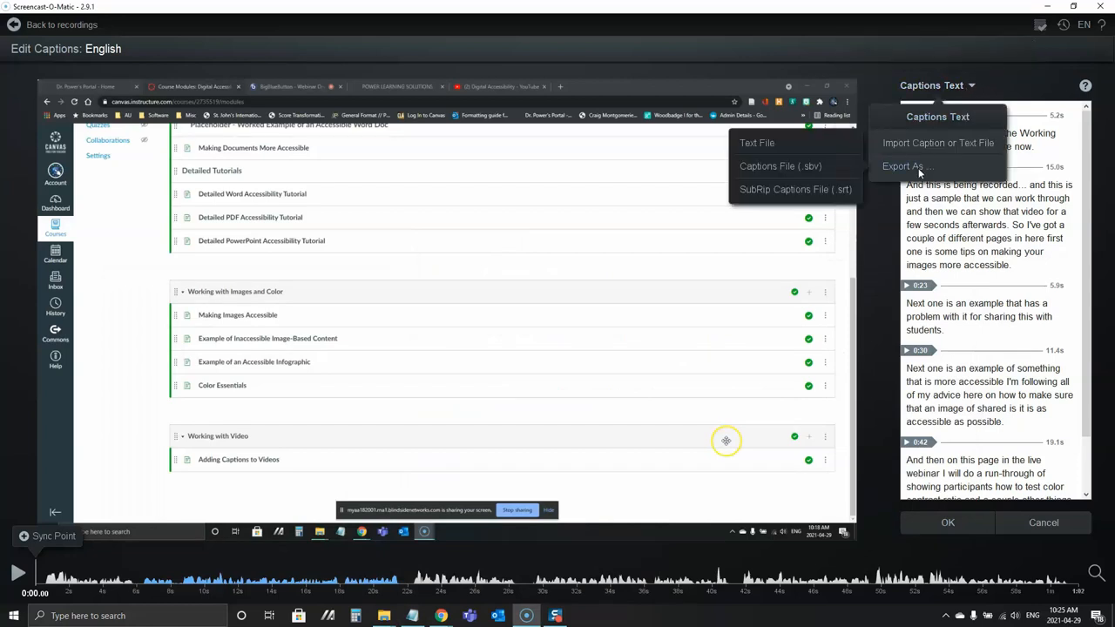
pyautogui.moveTo(794, 188)
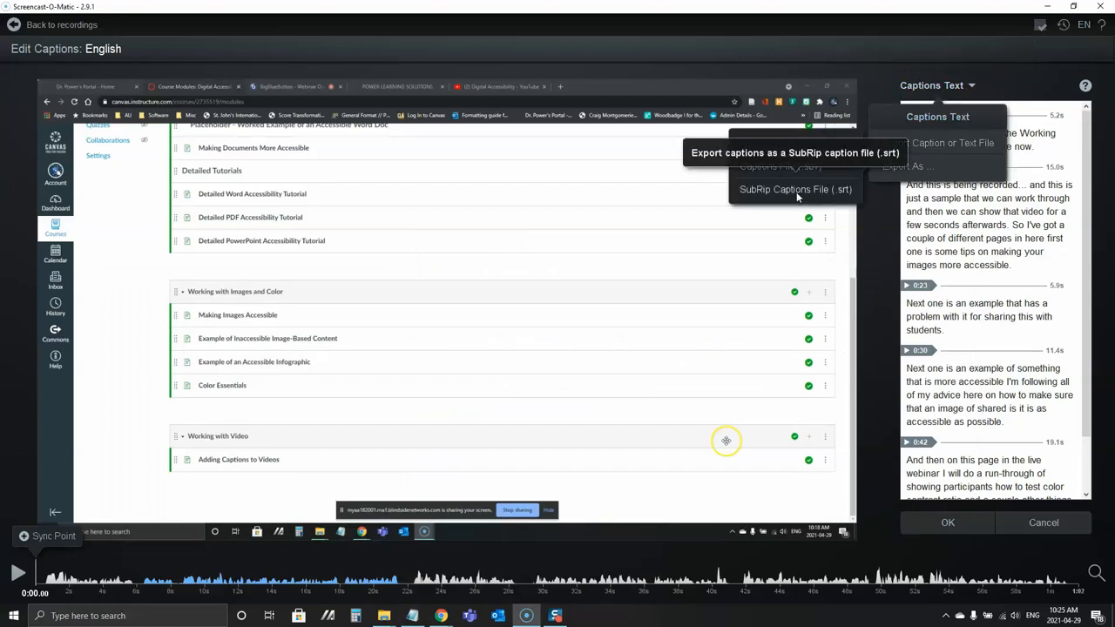
pyautogui.click(794, 188)
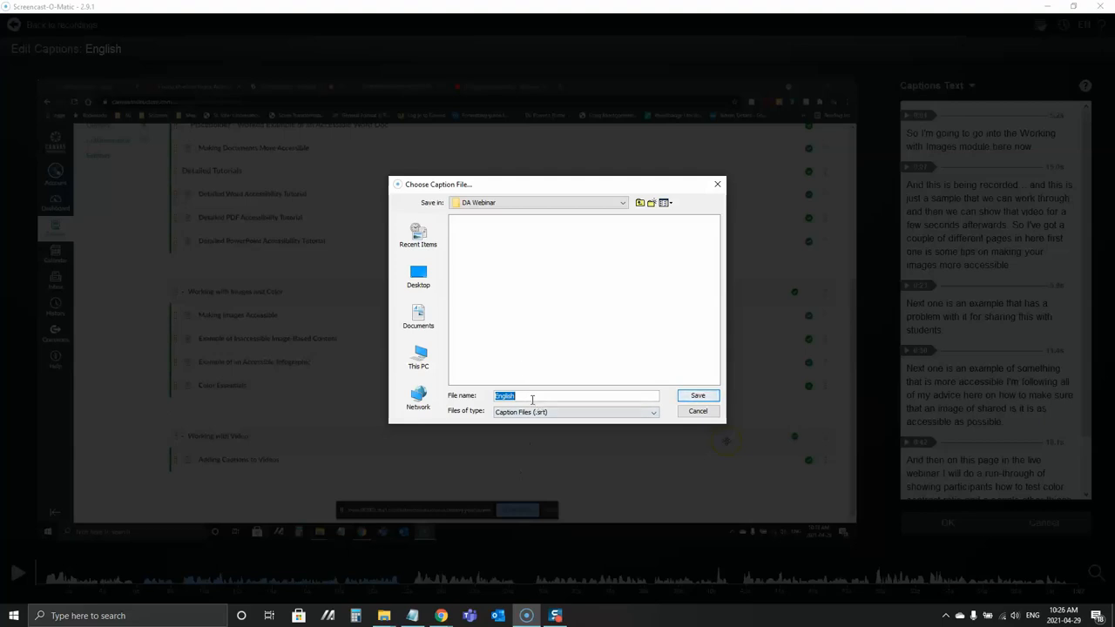
pyautogui.write('Y')
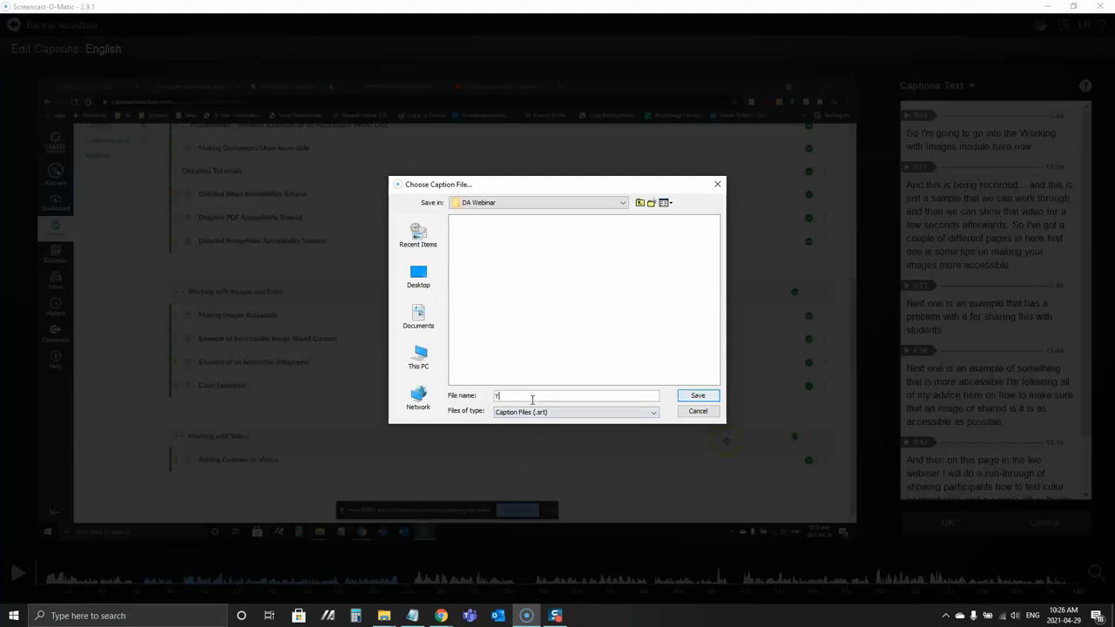
pyautogui.write('ouTube')
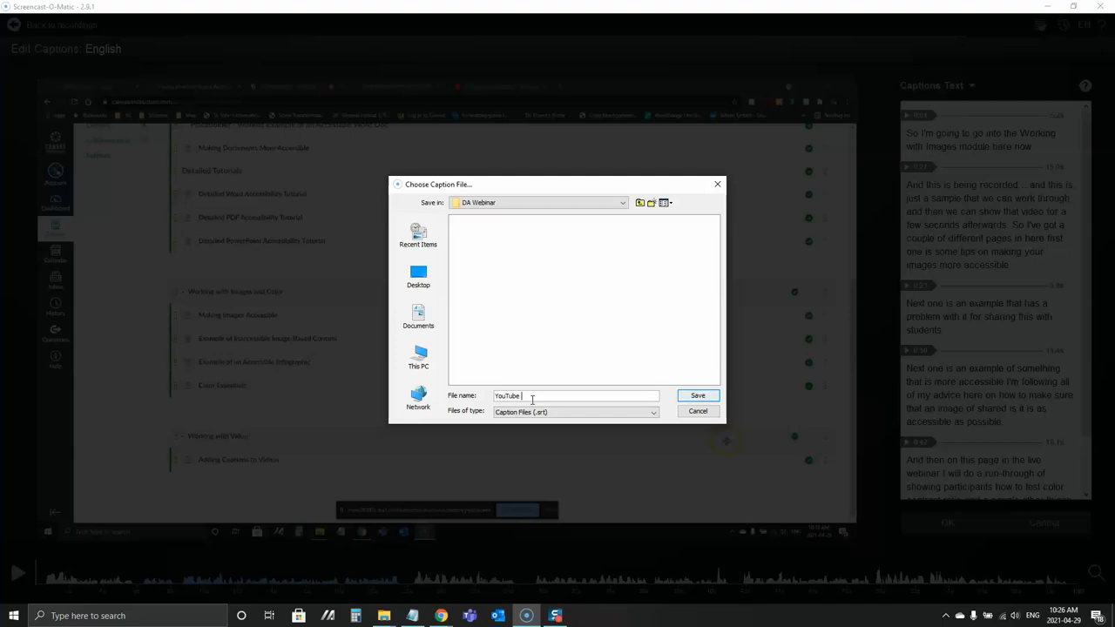
pyautogui.write('Captions')
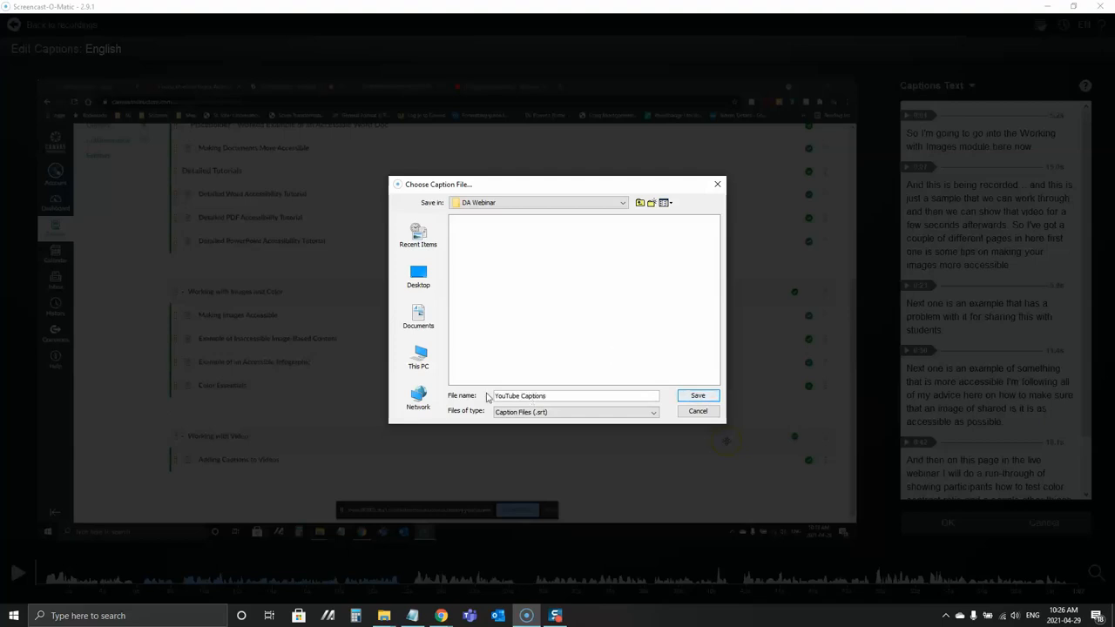
pyautogui.click(697, 396)
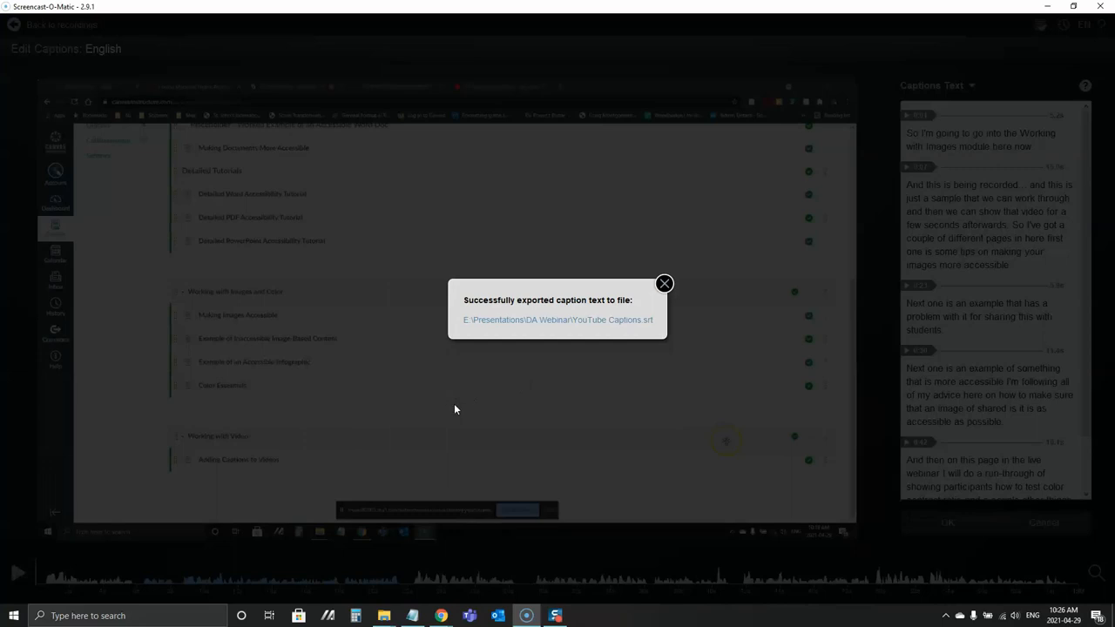
pyautogui.click(664, 282)
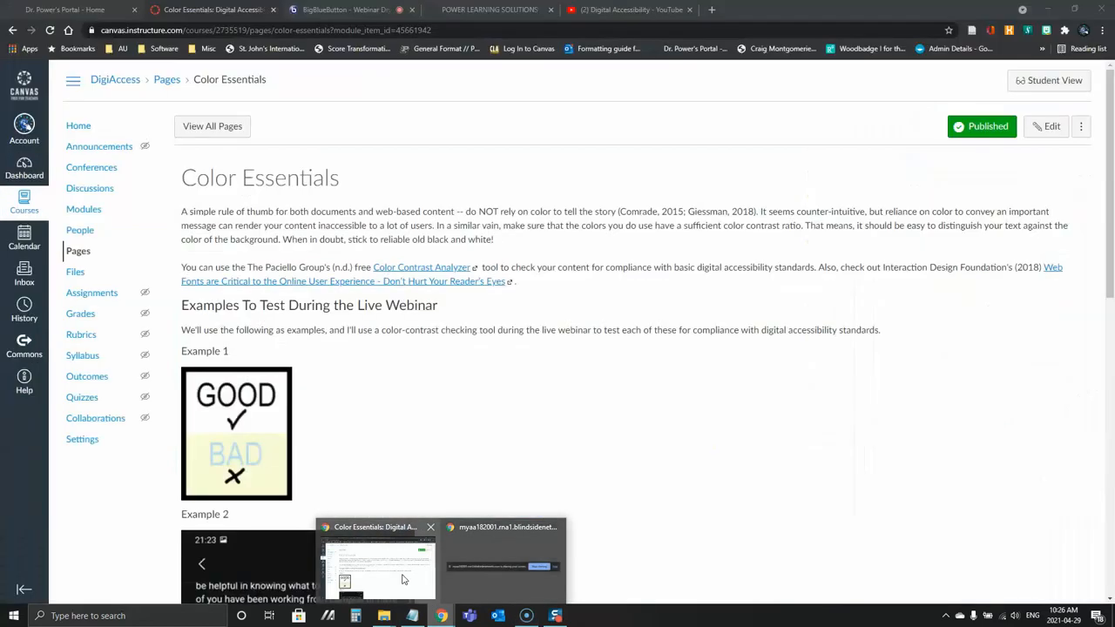
# - Bring up the browser tab showing the Digital Accessibility YouTube playlist
pyautogui.click(631, 10)
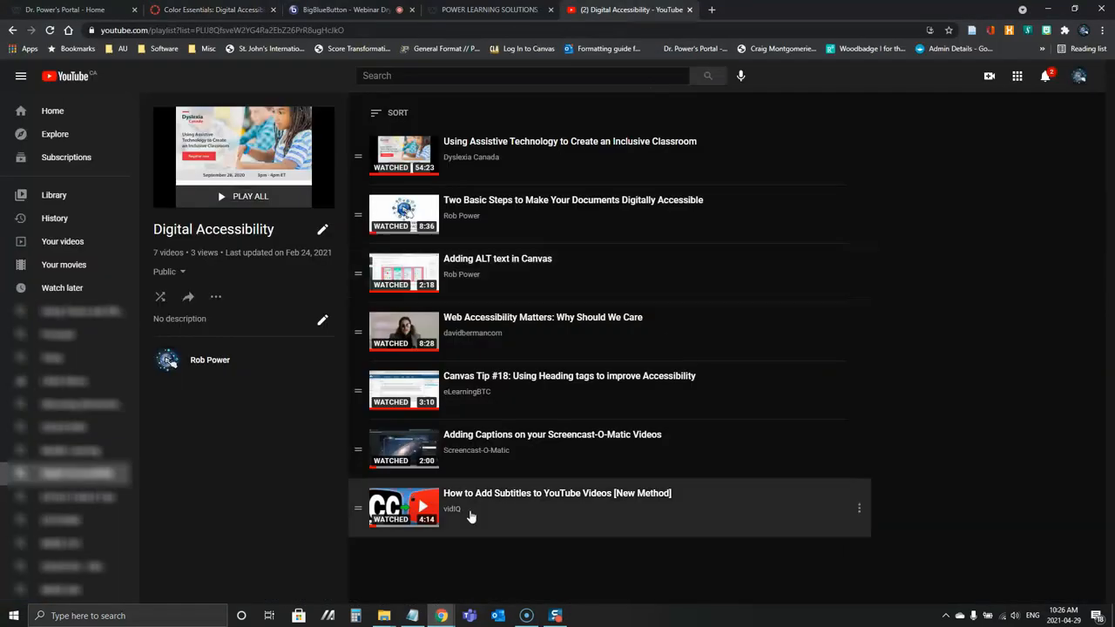
pyautogui.moveTo(990, 77)
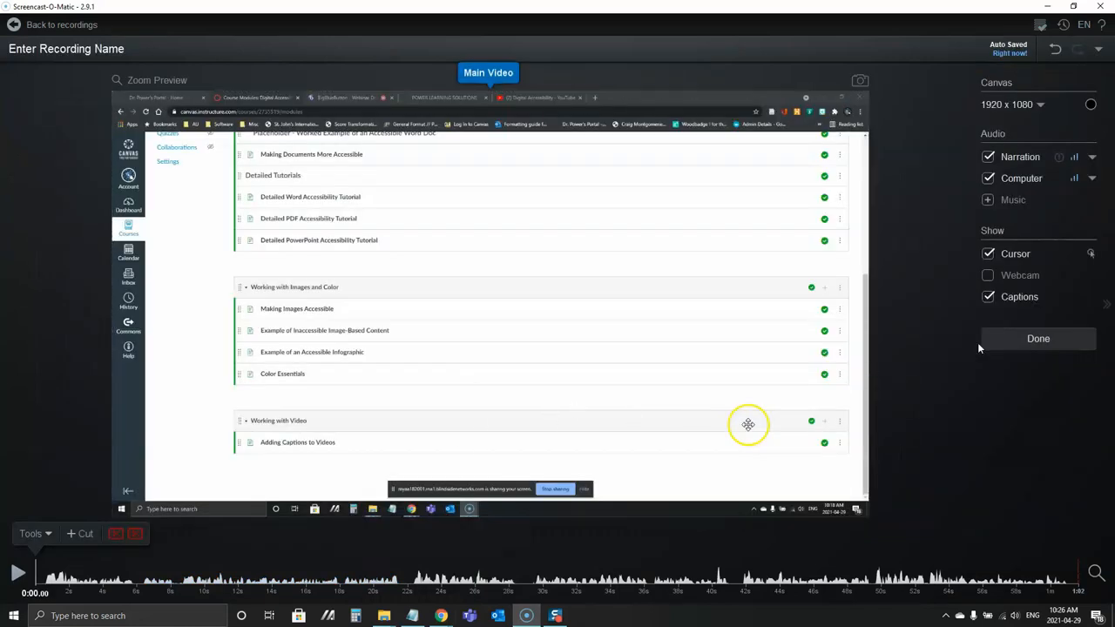
# - Replace the recording name with Adding Closed Captions Demonstration
pyautogui.click(67, 49)
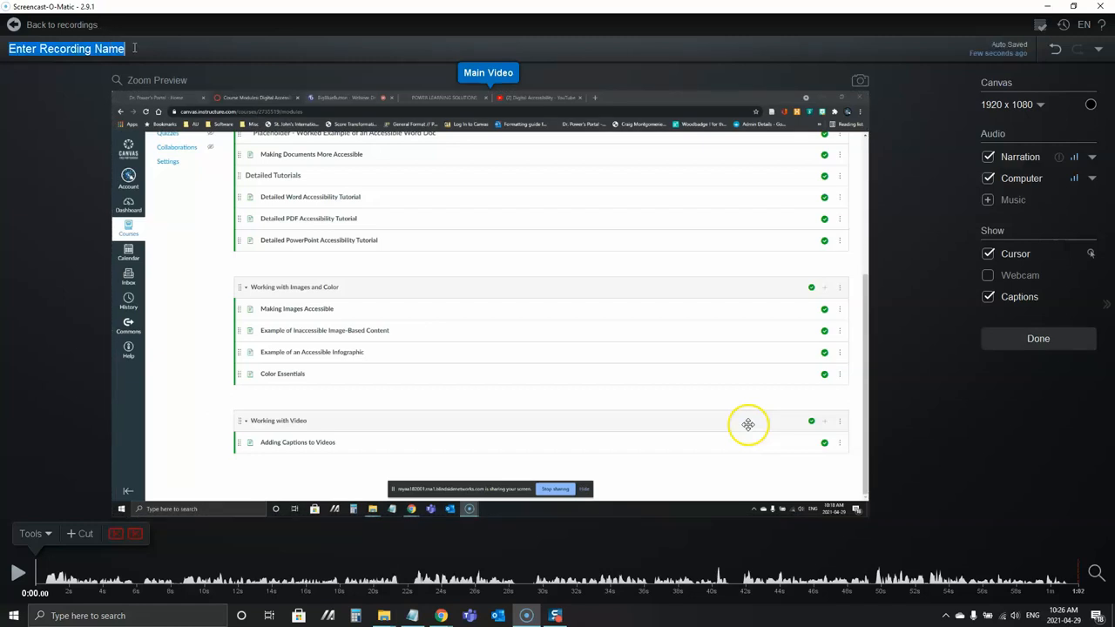
pyautogui.write('Adding')
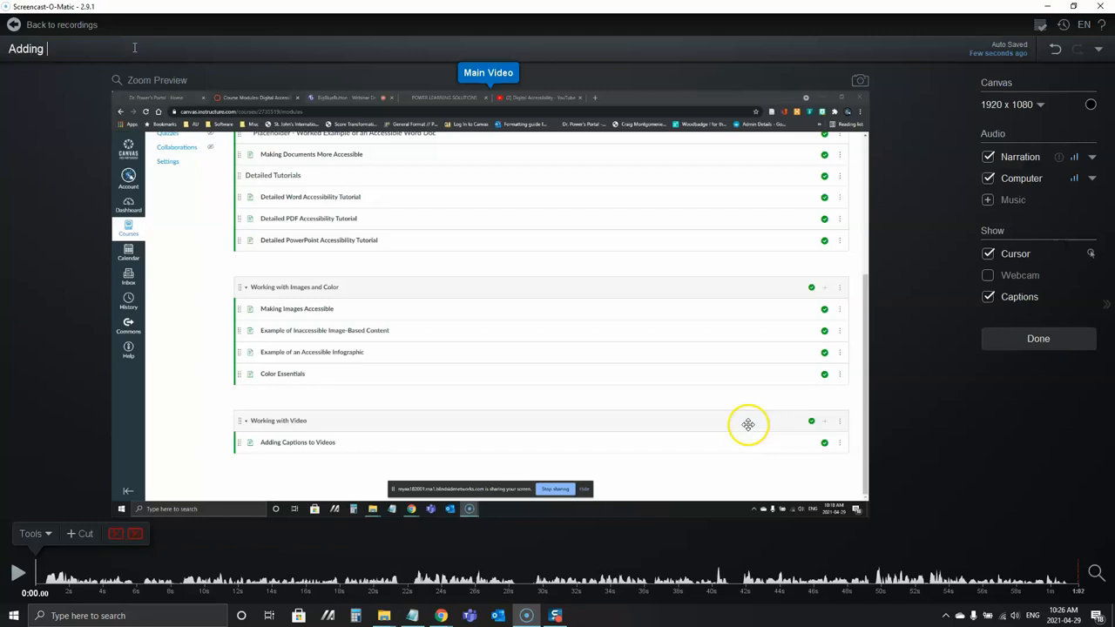
pyautogui.write('Closed Captions Dem')
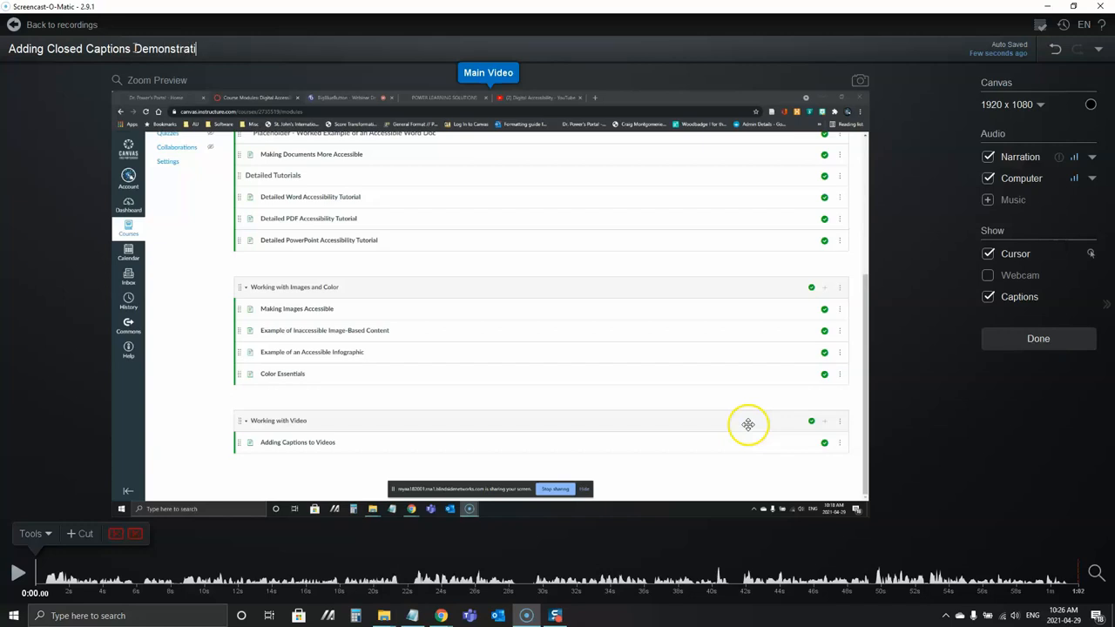
pyautogui.write('on')
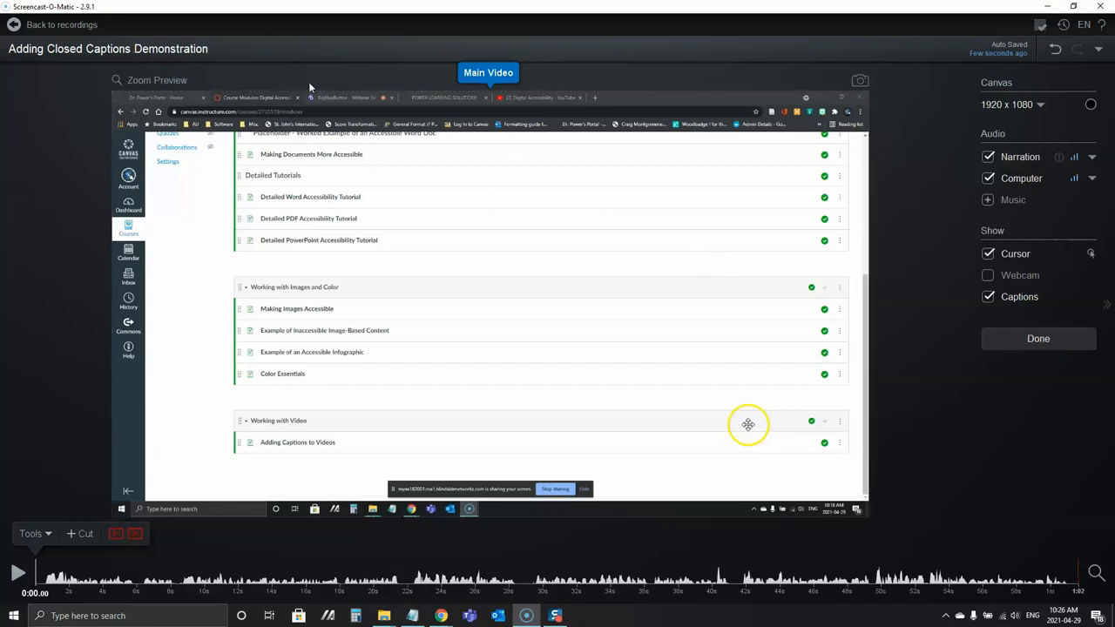
pyautogui.moveTo(345, 71)
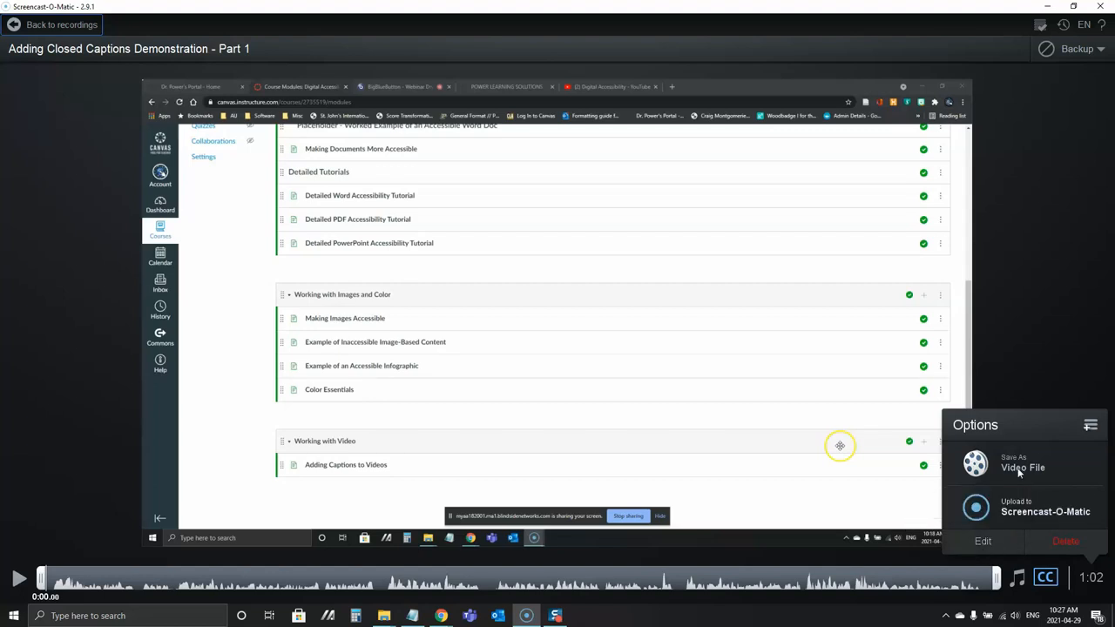
# - Save the recording as an MP4 video file into the Videos folder and publish it with a chosen quality
pyautogui.click(1021, 464)
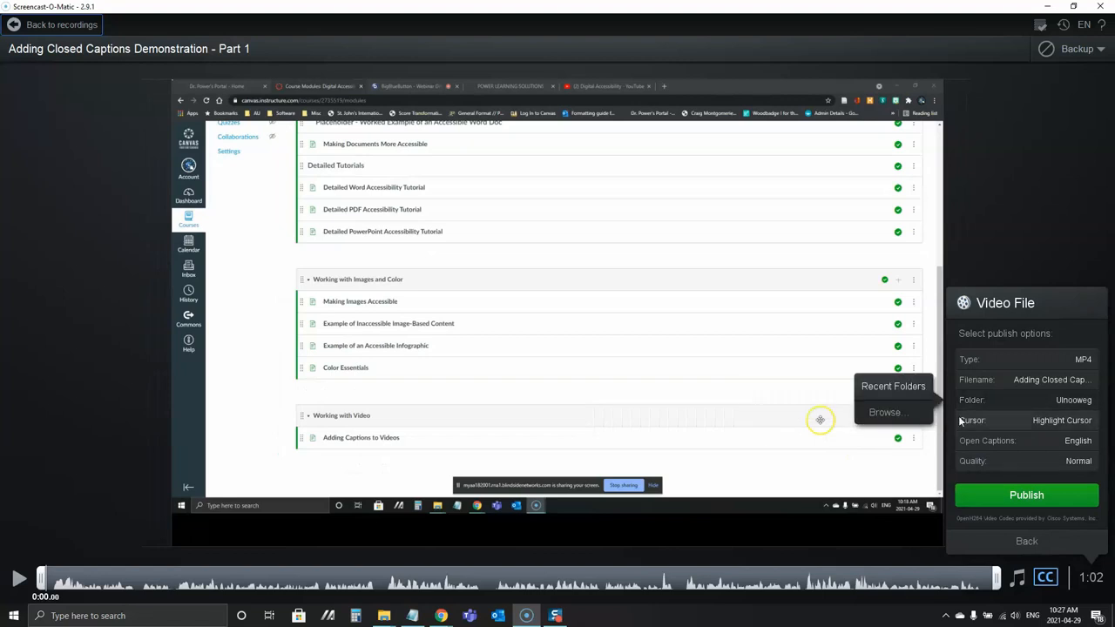
pyautogui.click(885, 412)
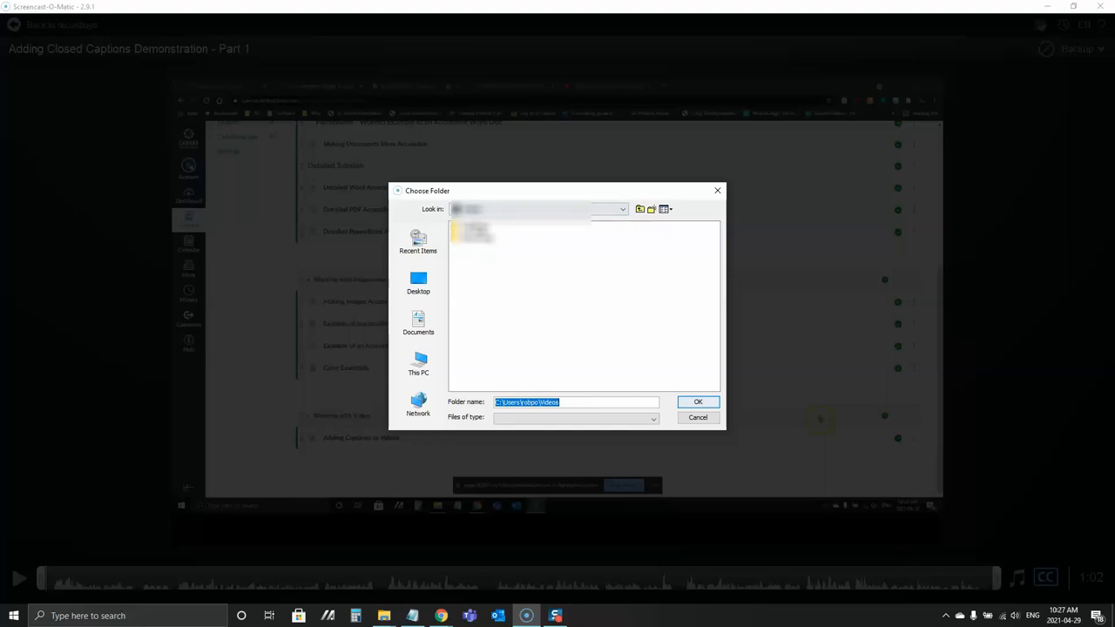
pyautogui.click(641, 209)
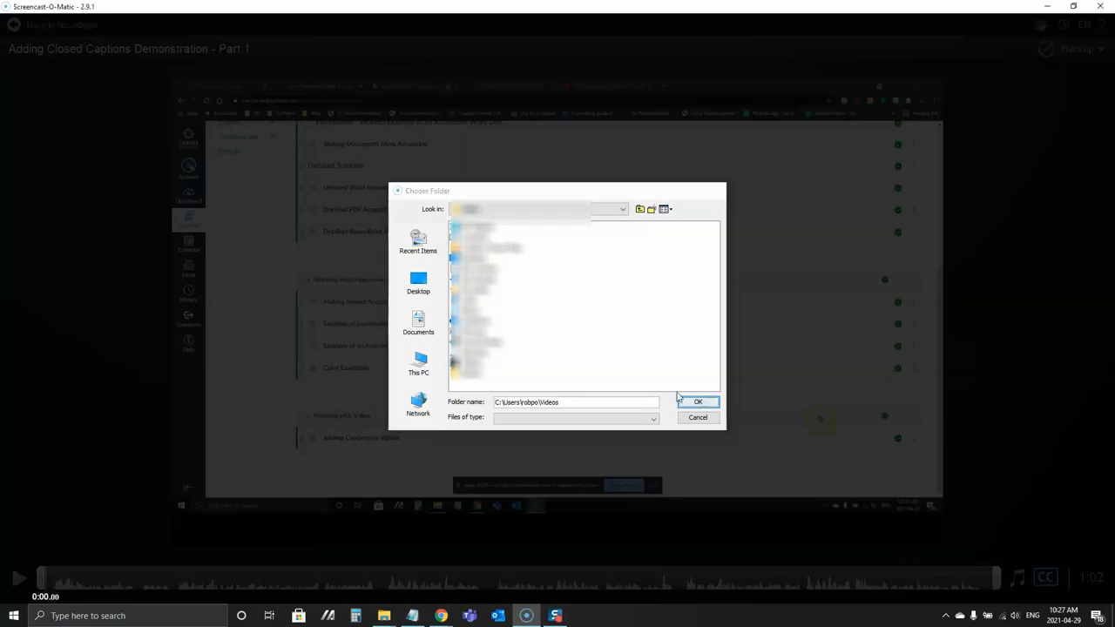
pyautogui.click(697, 401)
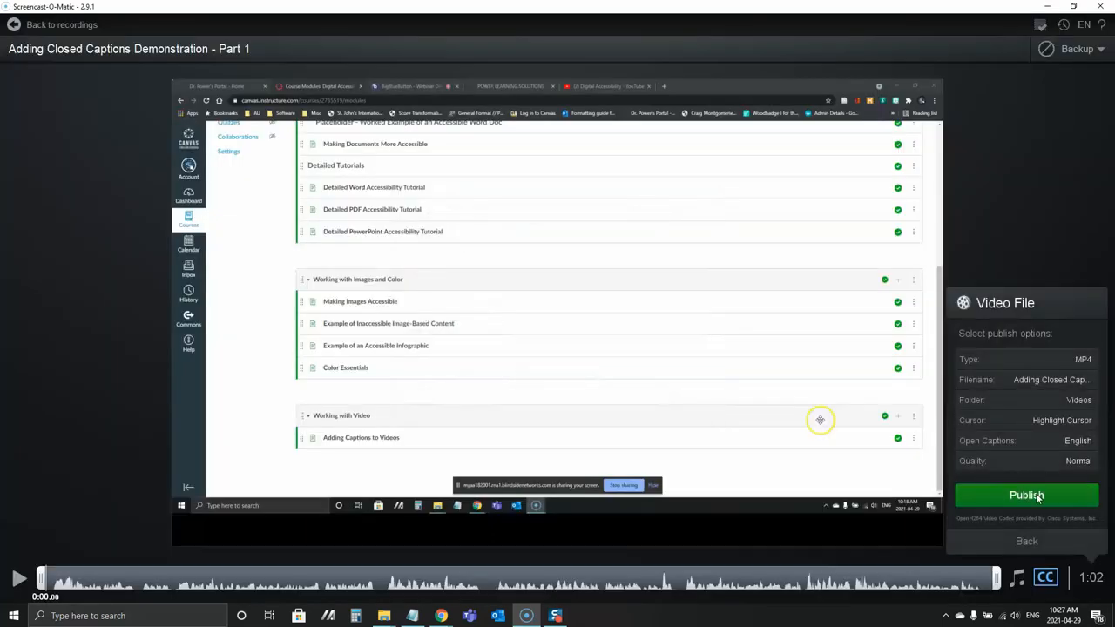
pyautogui.click(1078, 460)
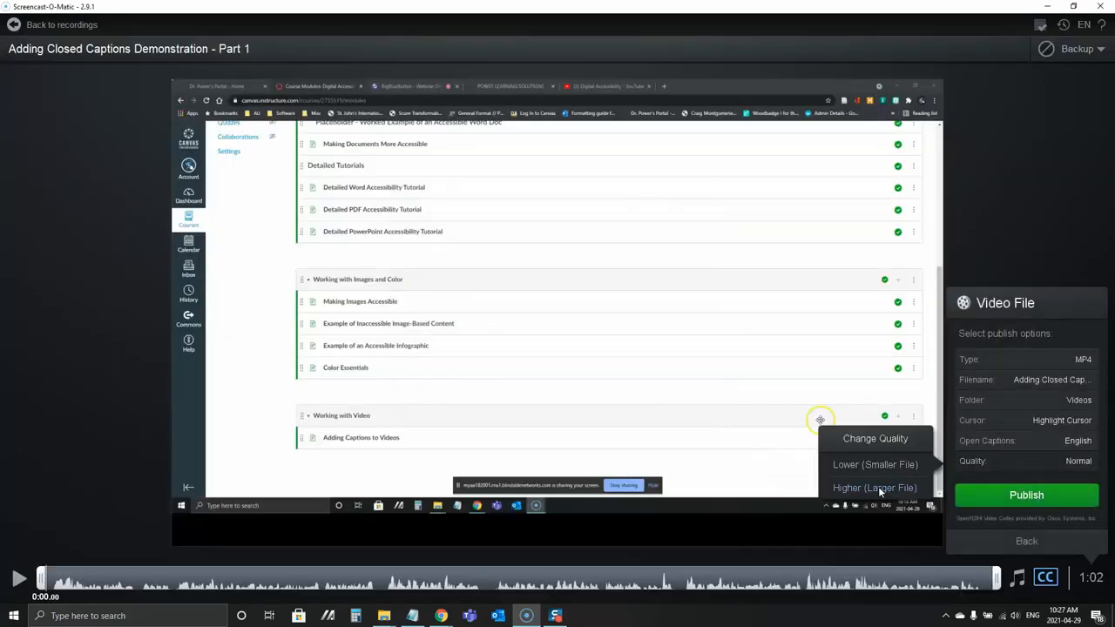
pyautogui.click(1026, 494)
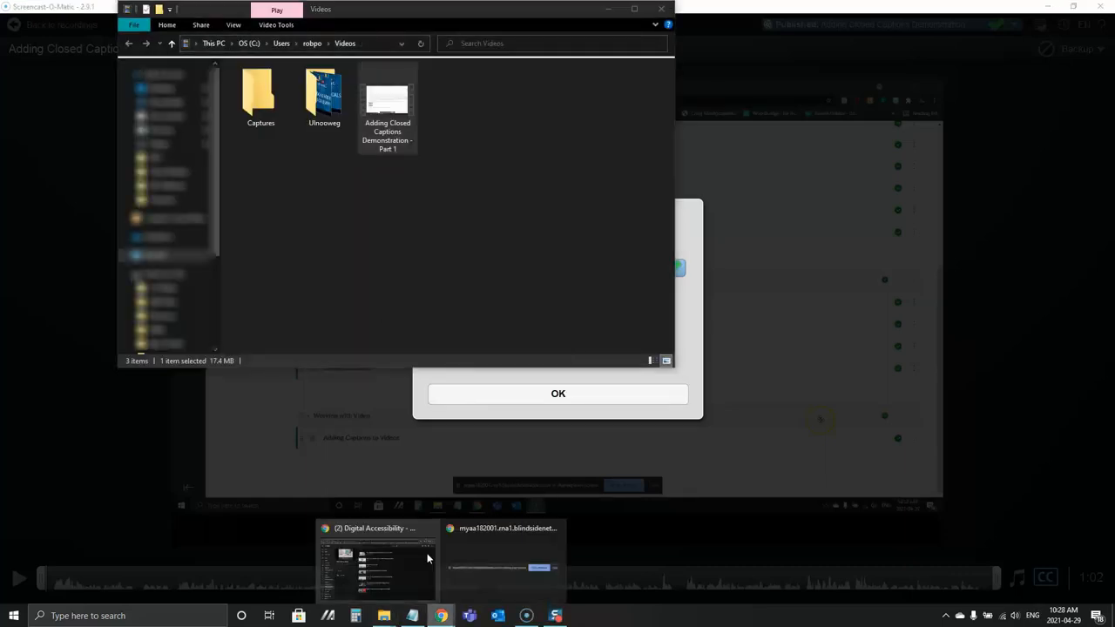
# - Switch to the browser to upload the exported Part 1 MP4 to YouTube Studio
pyautogui.click(377, 557)
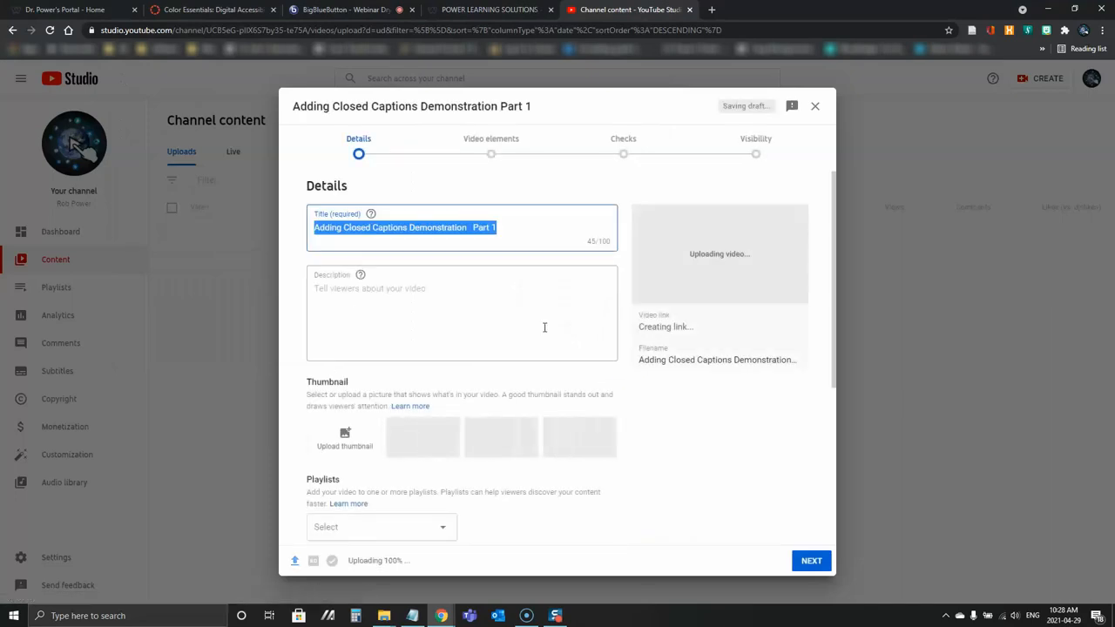
# - Write a description of the short closed-captions and transcript demo made with Screencast-O-Matic
pyautogui.click(461, 314)
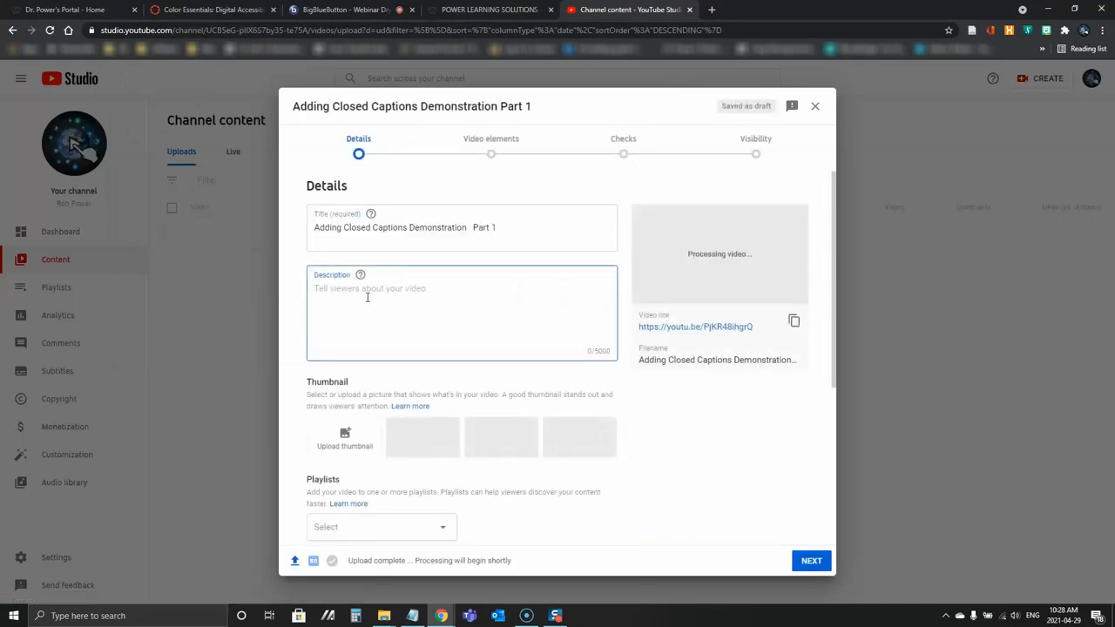
pyautogui.write('A short demonstration of how to add')
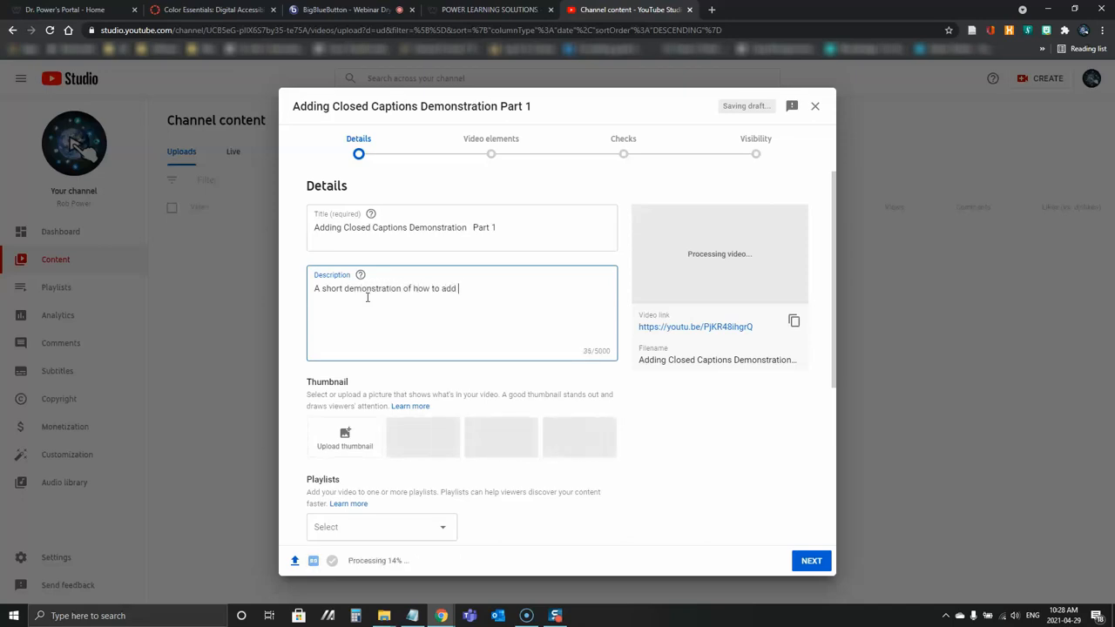
pyautogui.write('closed captions, and')
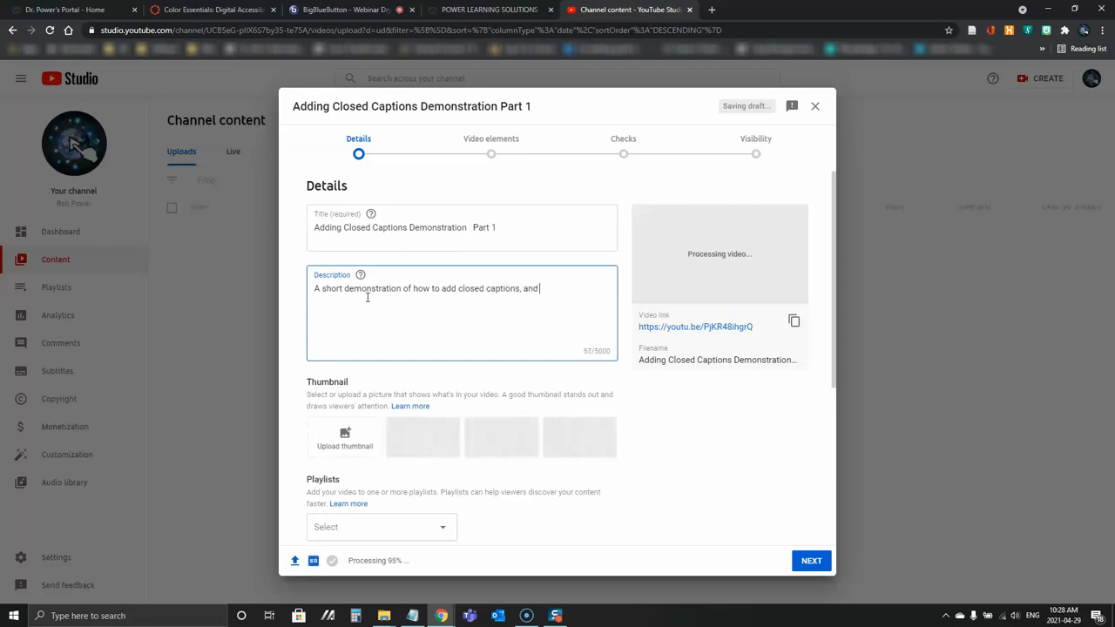
pyautogui.write('to create a t')
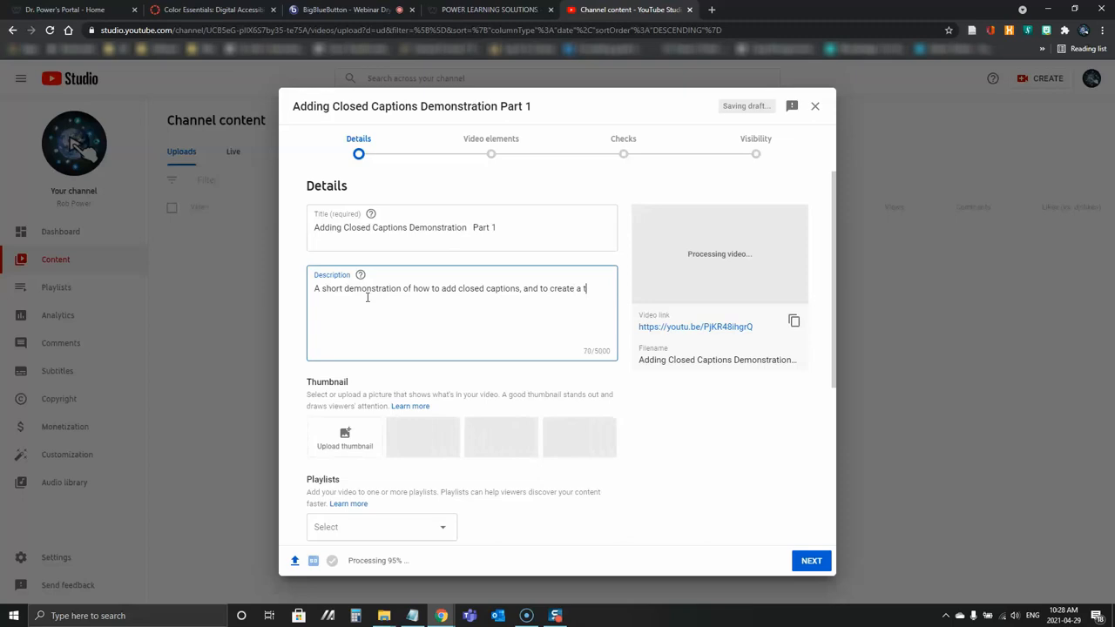
pyautogui.write('transcript, using Sr')
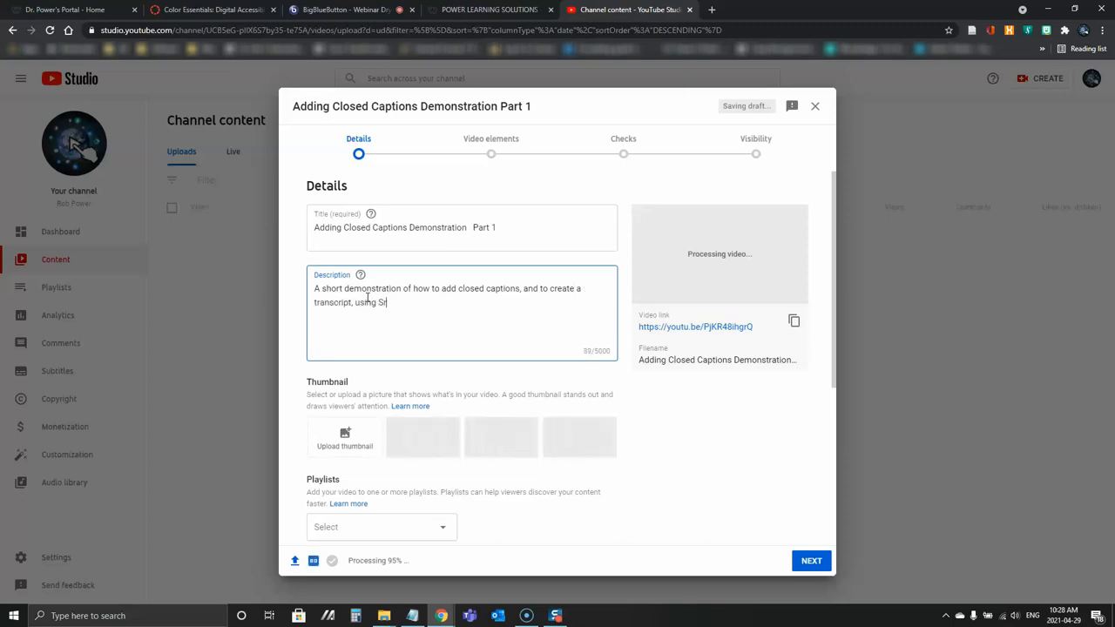
pyautogui.write('Screencast-')
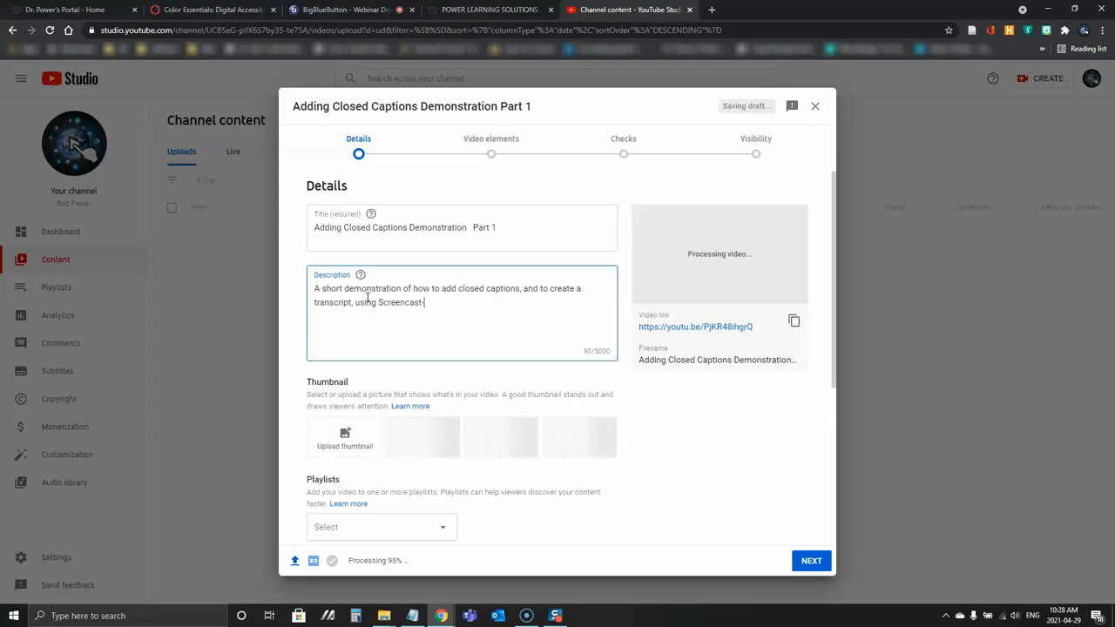
pyautogui.write('o-Mati')
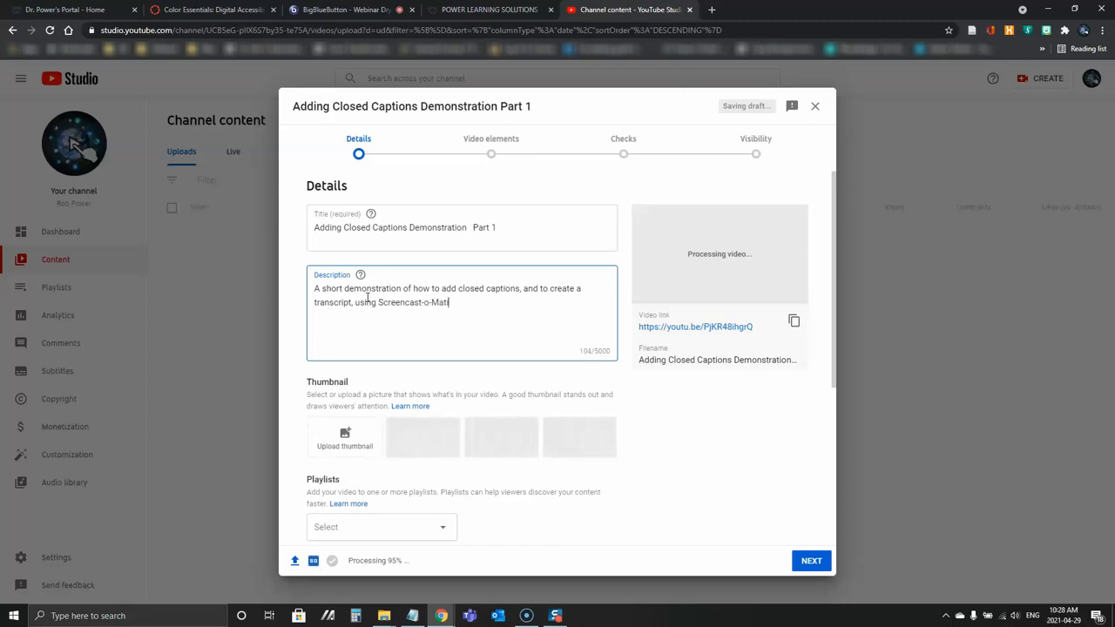
pyautogui.write('c')
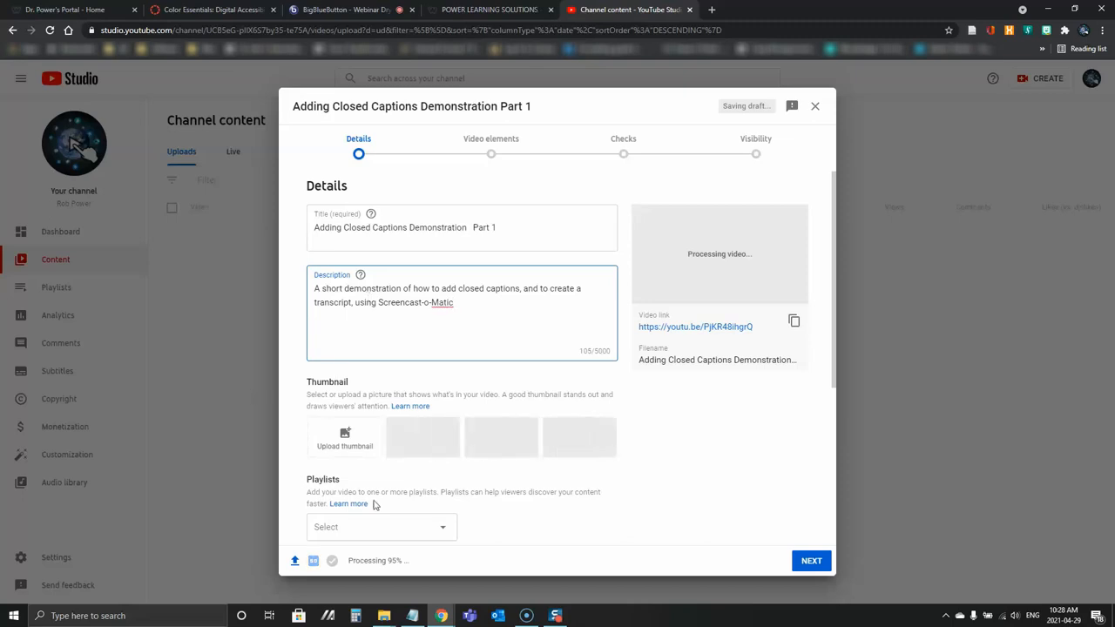
# - Add the video to the Digital Accessibility playlist and mark it not made for kids
pyautogui.click(380, 526)
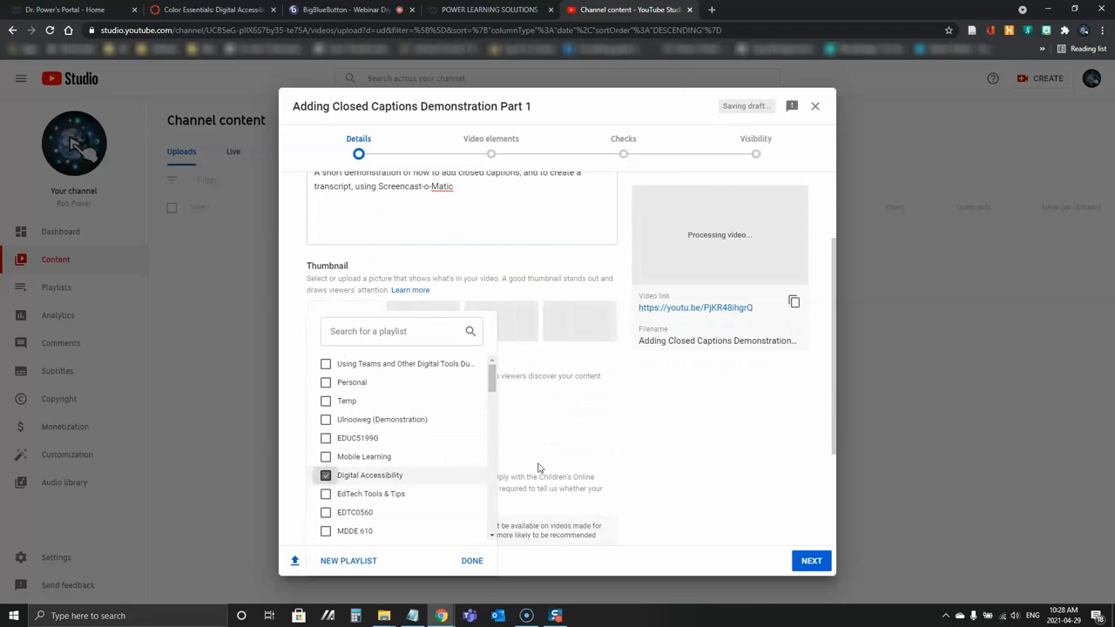
pyautogui.click(470, 561)
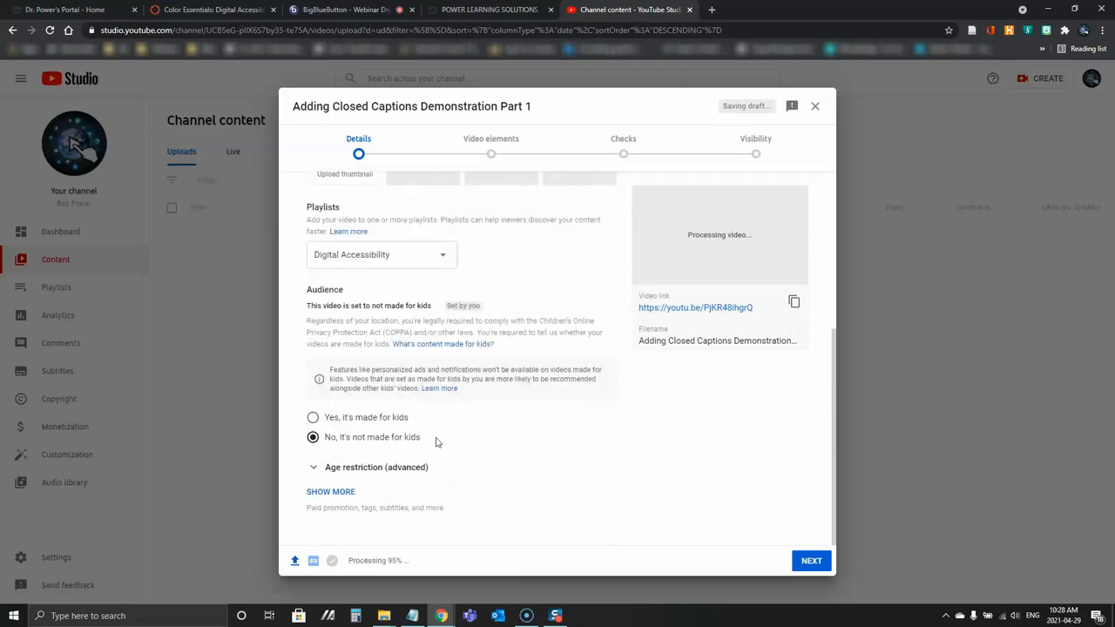
pyautogui.click(331, 492)
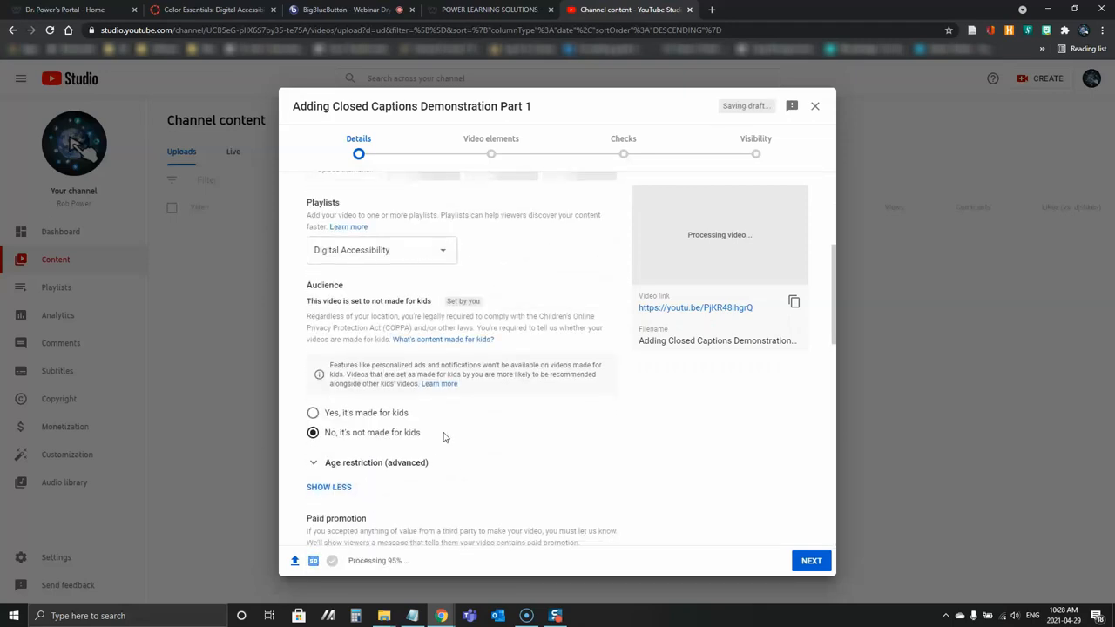
# - Tag the video with Digital Accessibility, Closed Captions and Using Screencast-o-Matic
pyautogui.scroll(-3)
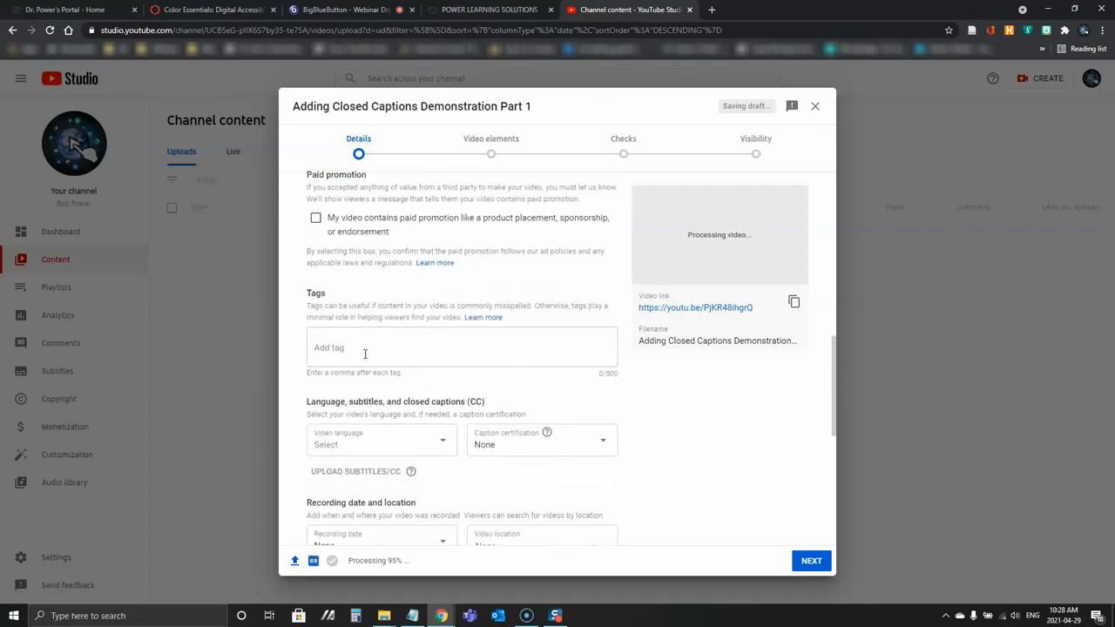
pyautogui.write('D')
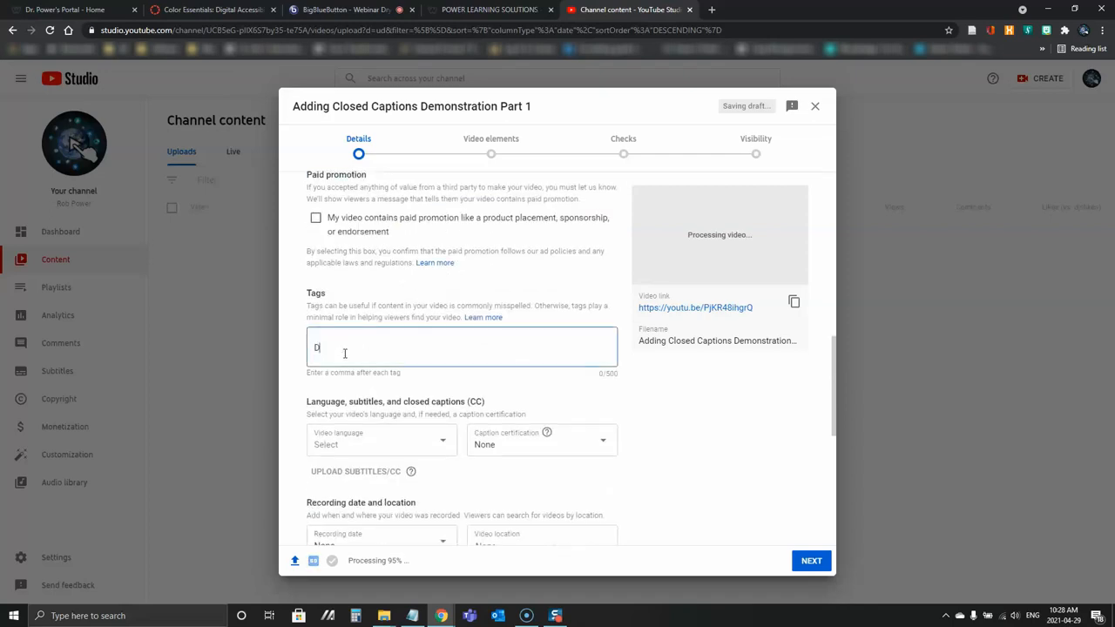
pyautogui.write('igital Access')
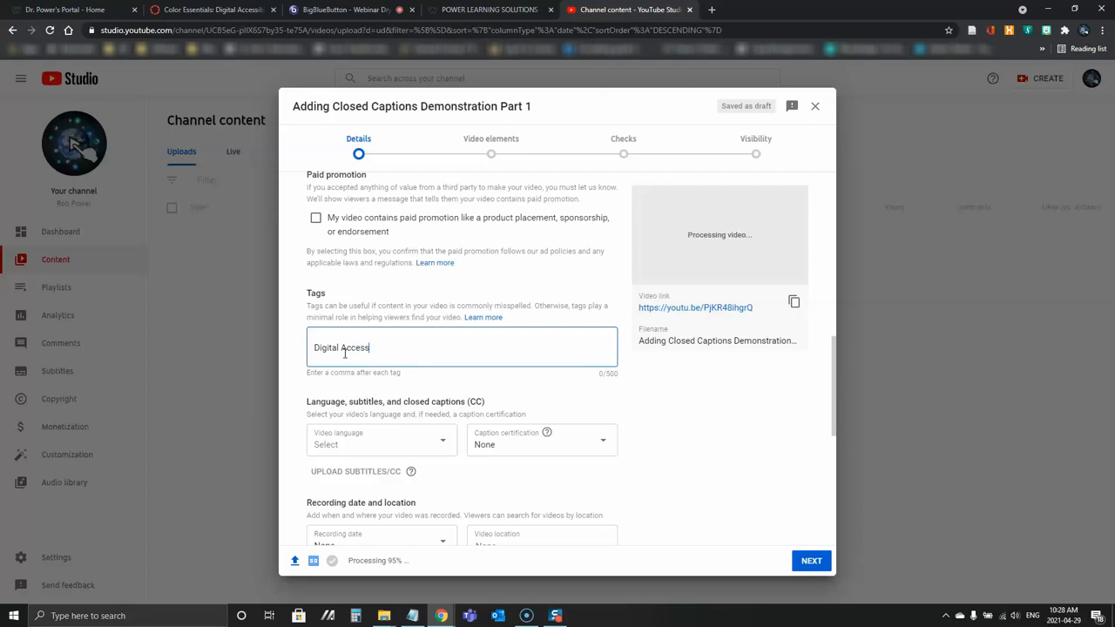
pyautogui.write('ibility, C')
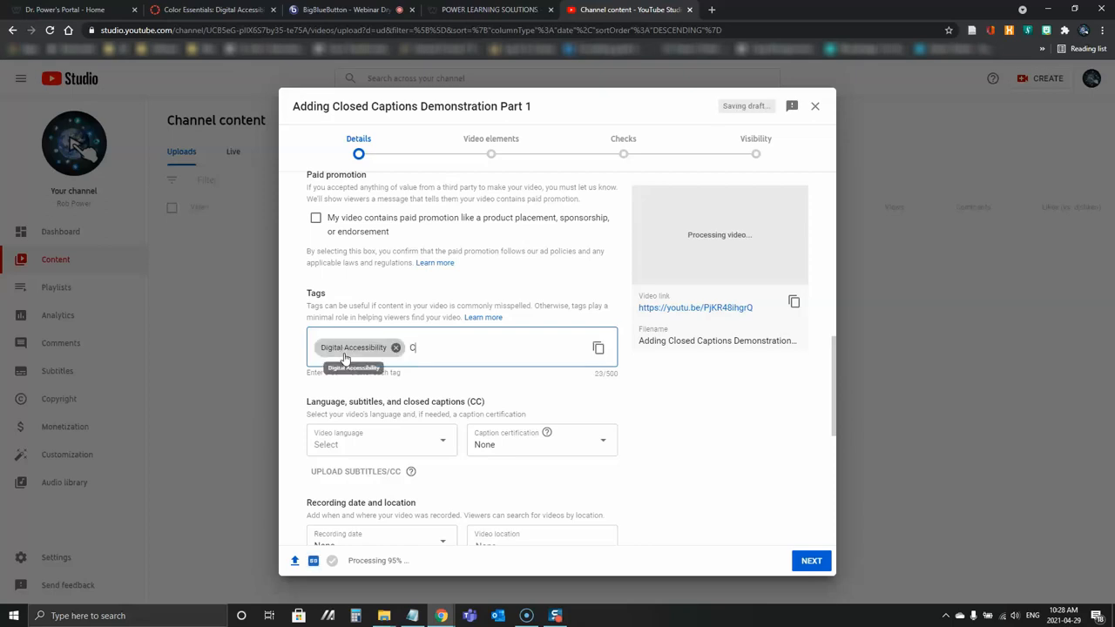
pyautogui.write('losed Captions, encast-o-Matic')
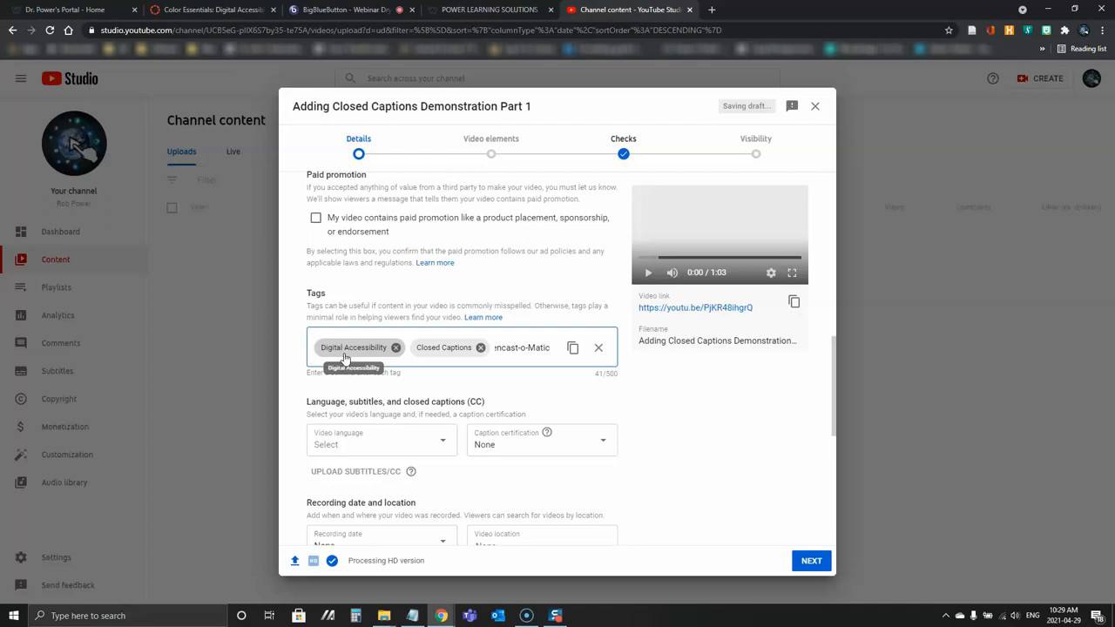
pyautogui.write('Using Screencast-o-Matic,')
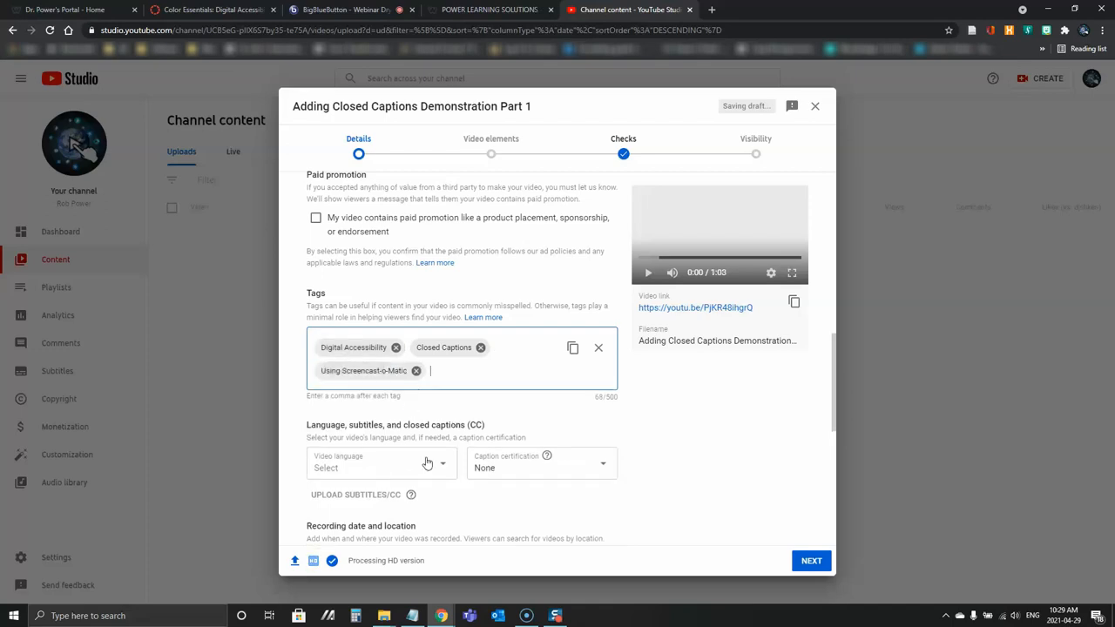
# - Set the video language to English, keeping caption certification as None
pyautogui.scroll(-3)
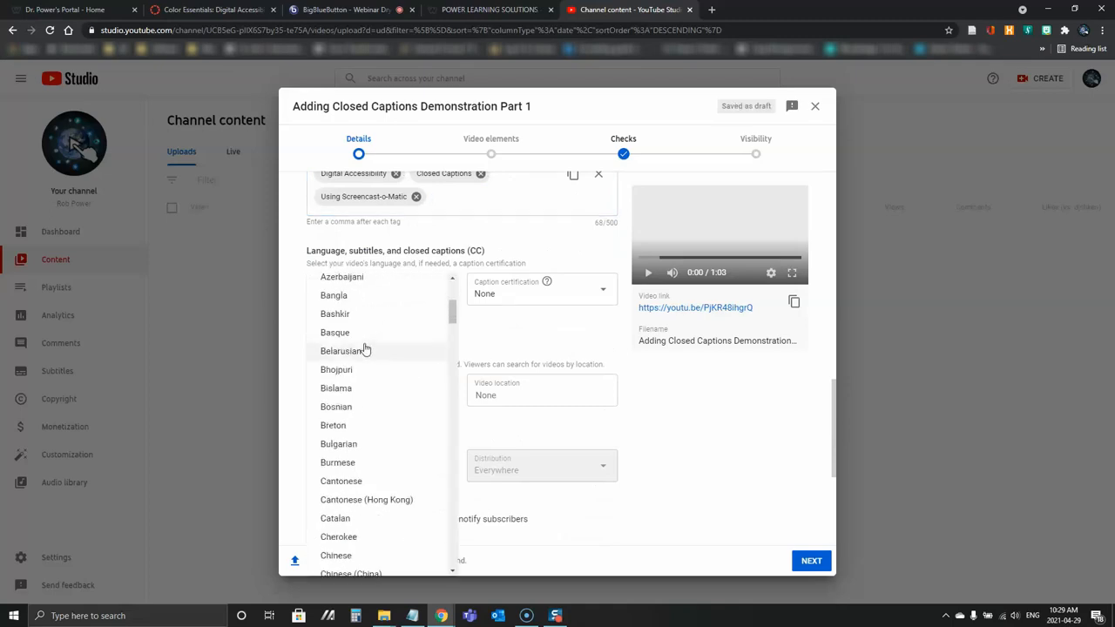
pyautogui.scroll(-3)
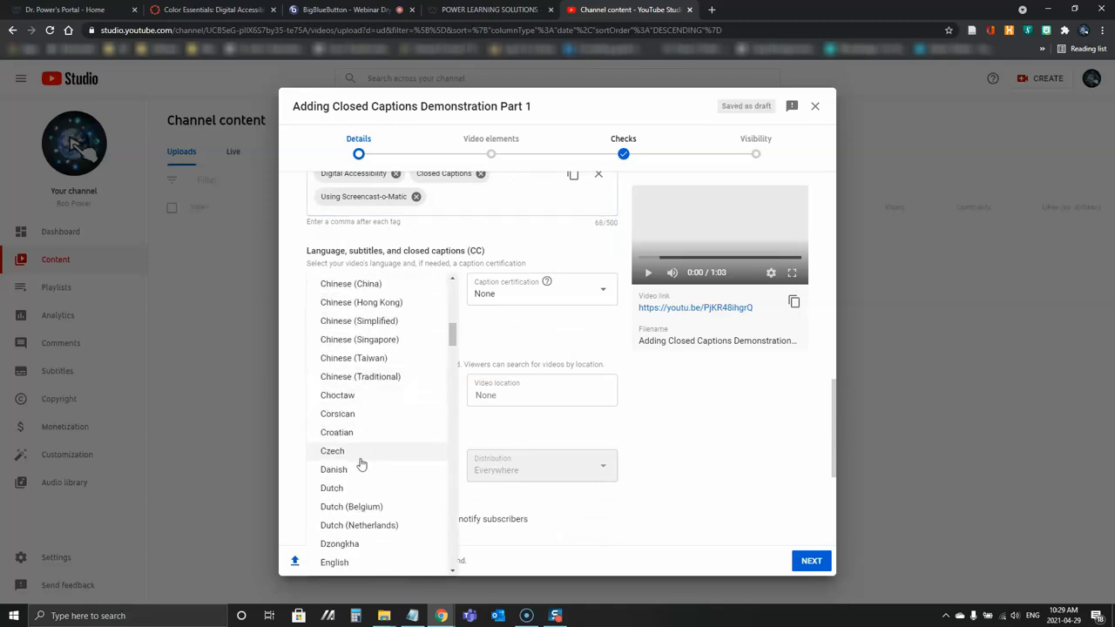
pyautogui.click(334, 561)
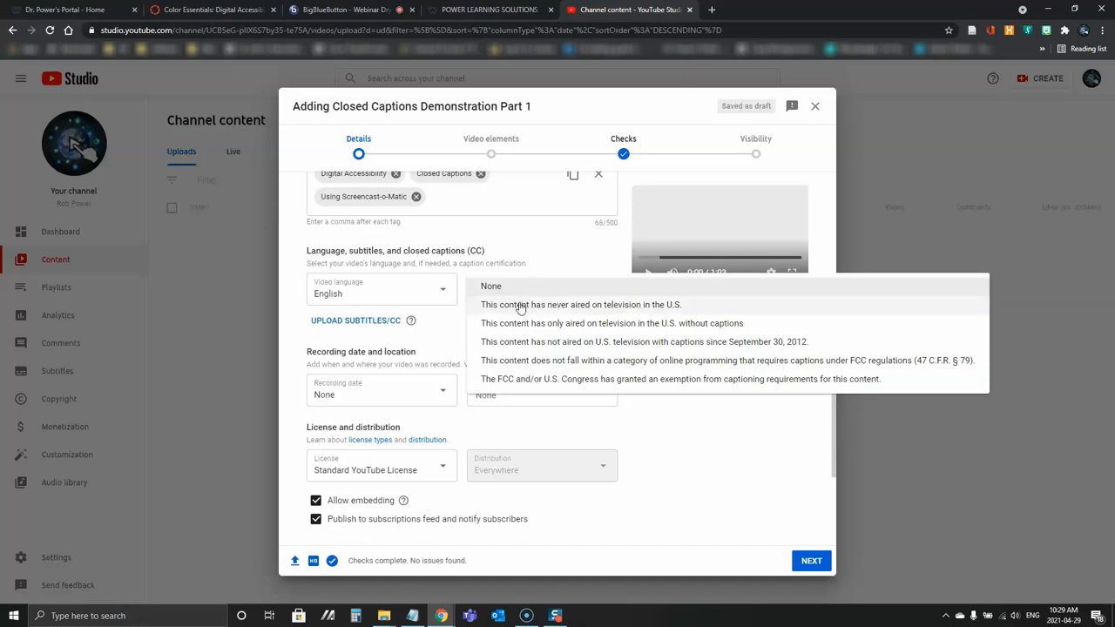
pyautogui.click(491, 286)
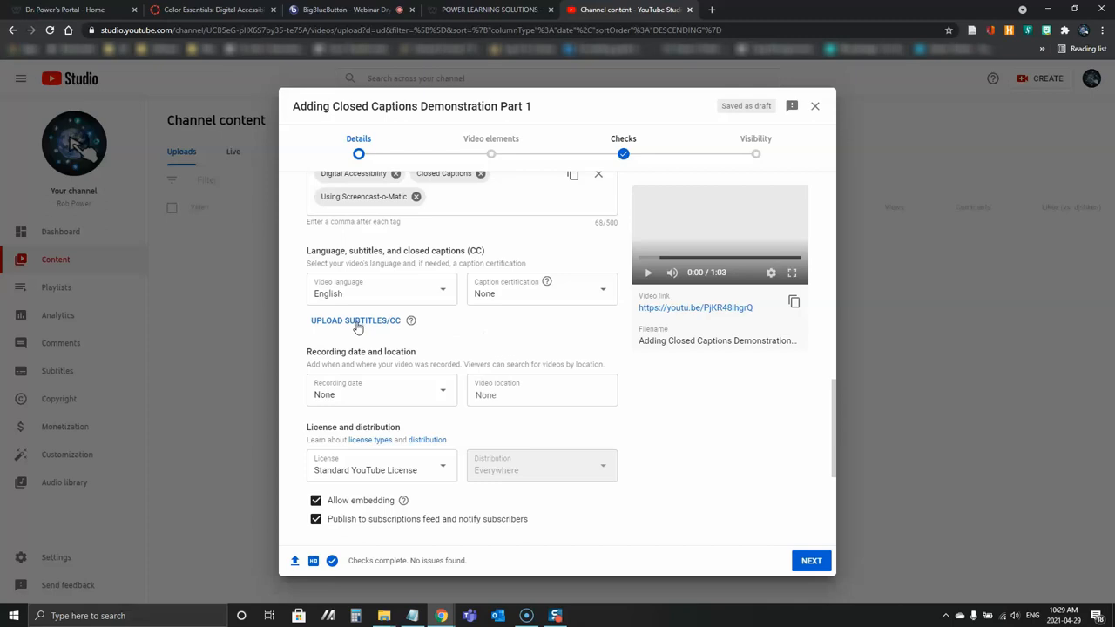
pyautogui.click(356, 321)
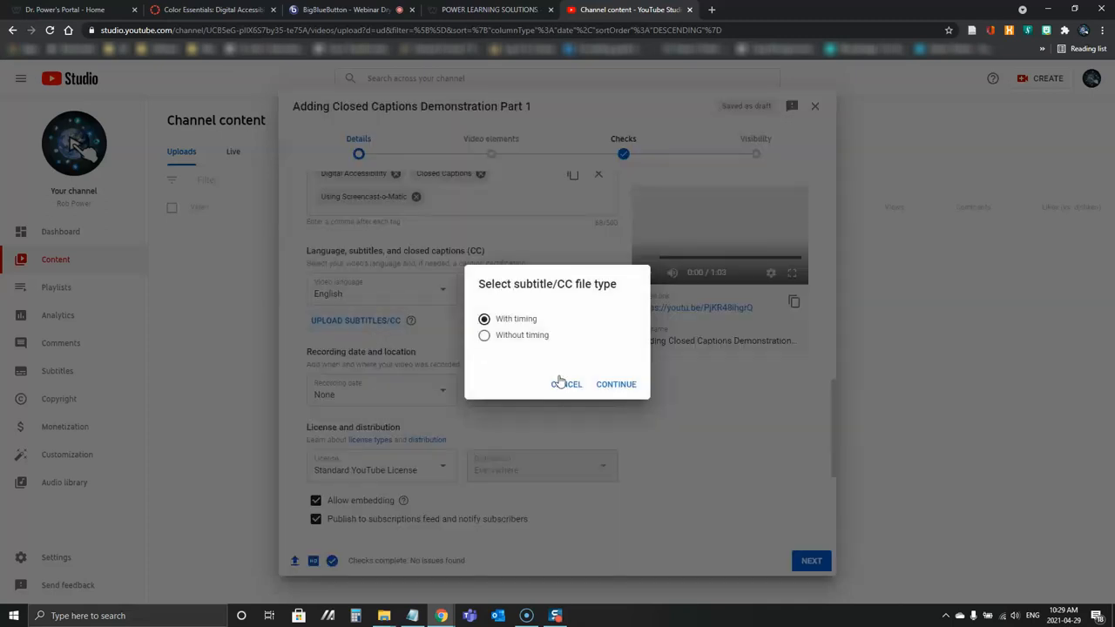
pyautogui.click(566, 385)
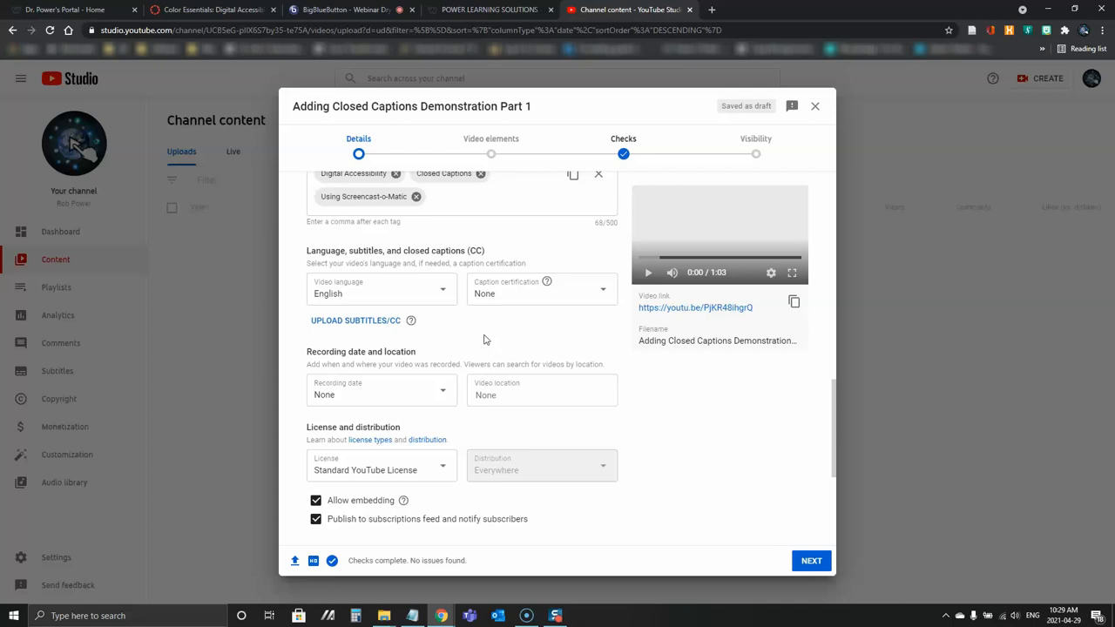
pyautogui.moveTo(504, 349)
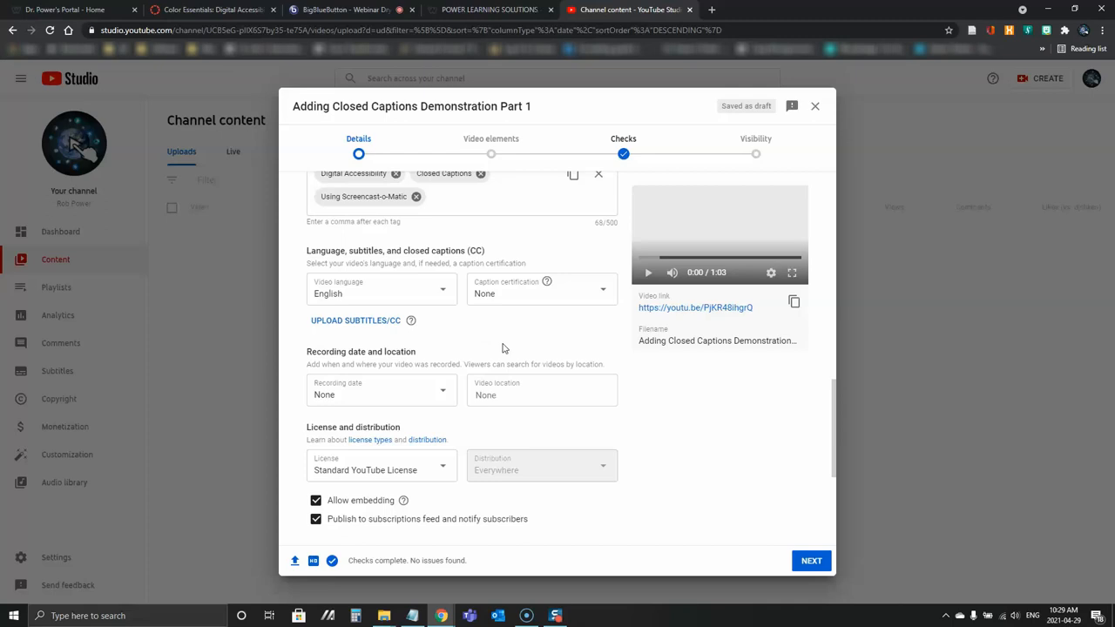
pyautogui.moveTo(522, 345)
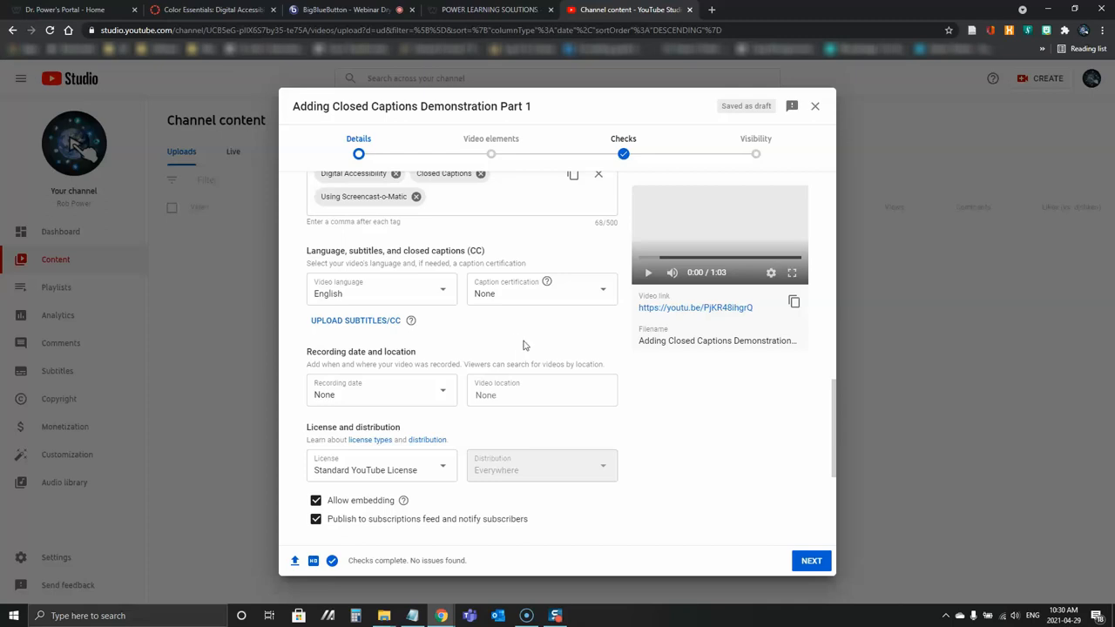
pyautogui.moveTo(349, 331)
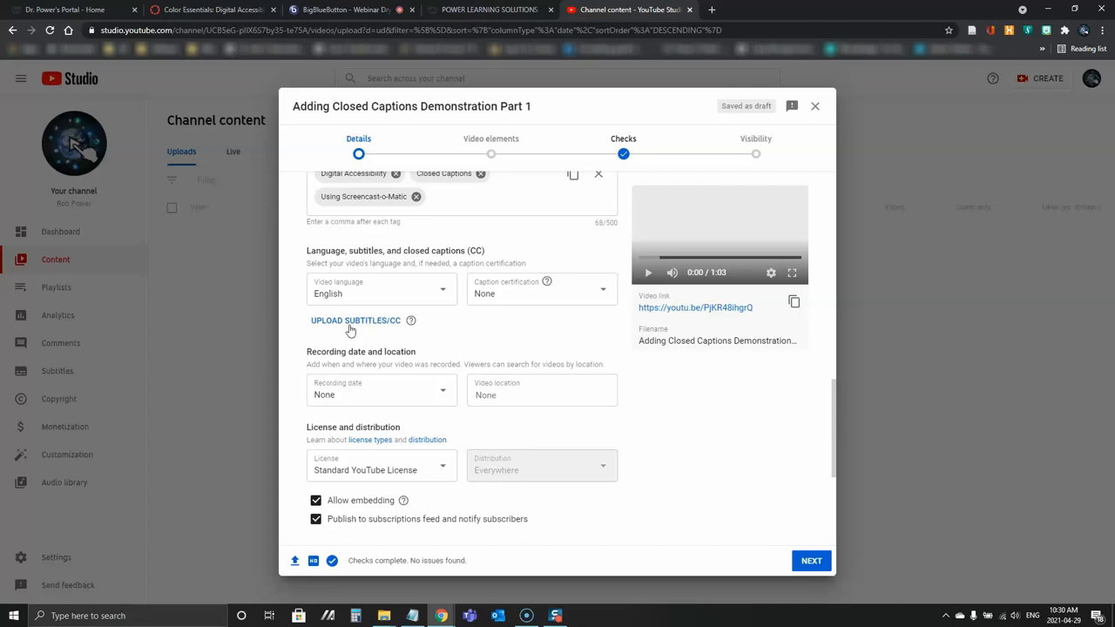
# - Upload YouTube Captions.srt from the DA Webinar folder as timed English subtitles
pyautogui.click(356, 320)
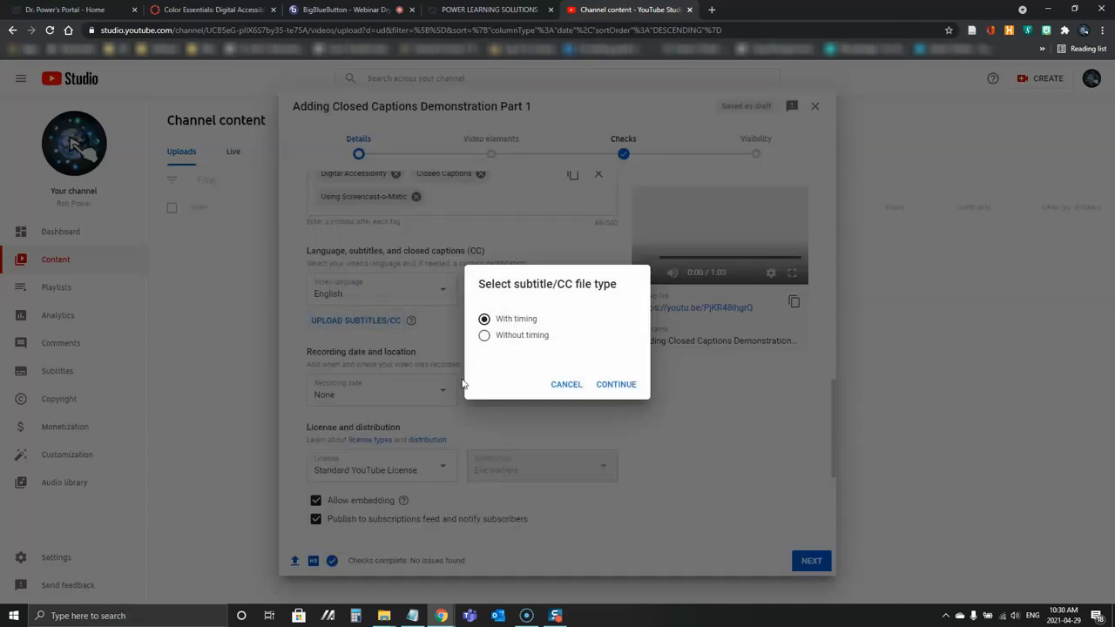
pyautogui.moveTo(616, 385)
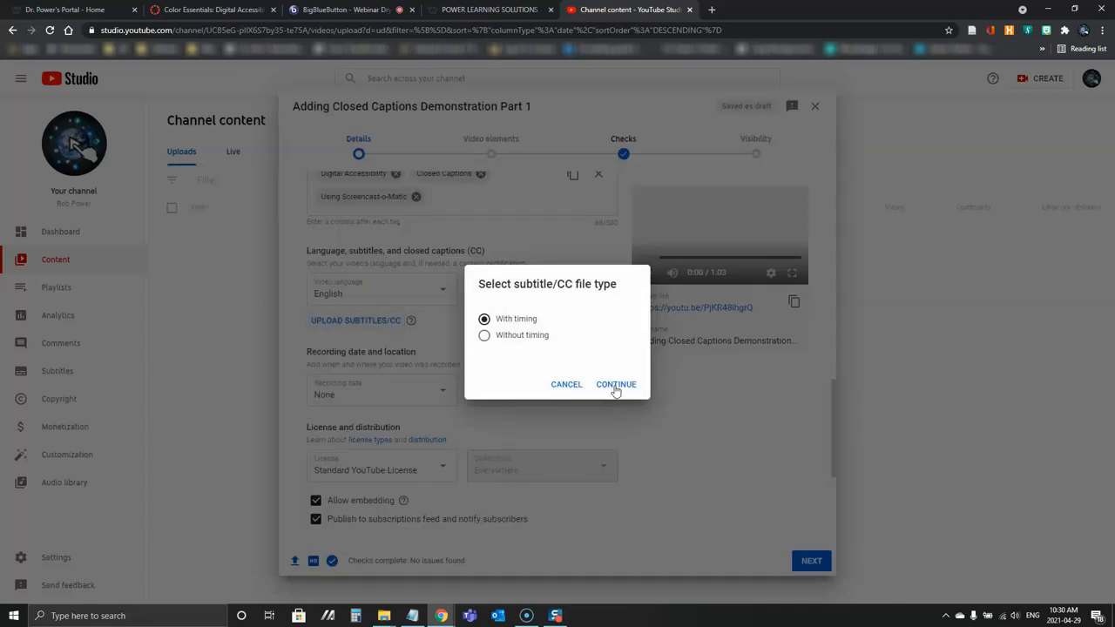
pyautogui.click(615, 385)
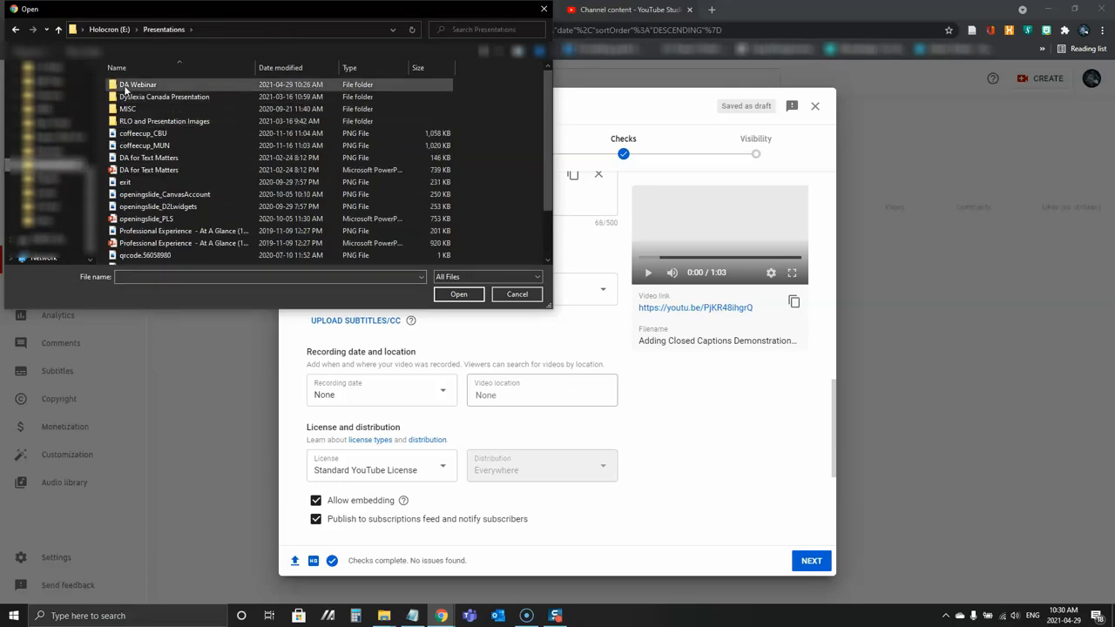
pyautogui.doubleClick(138, 84)
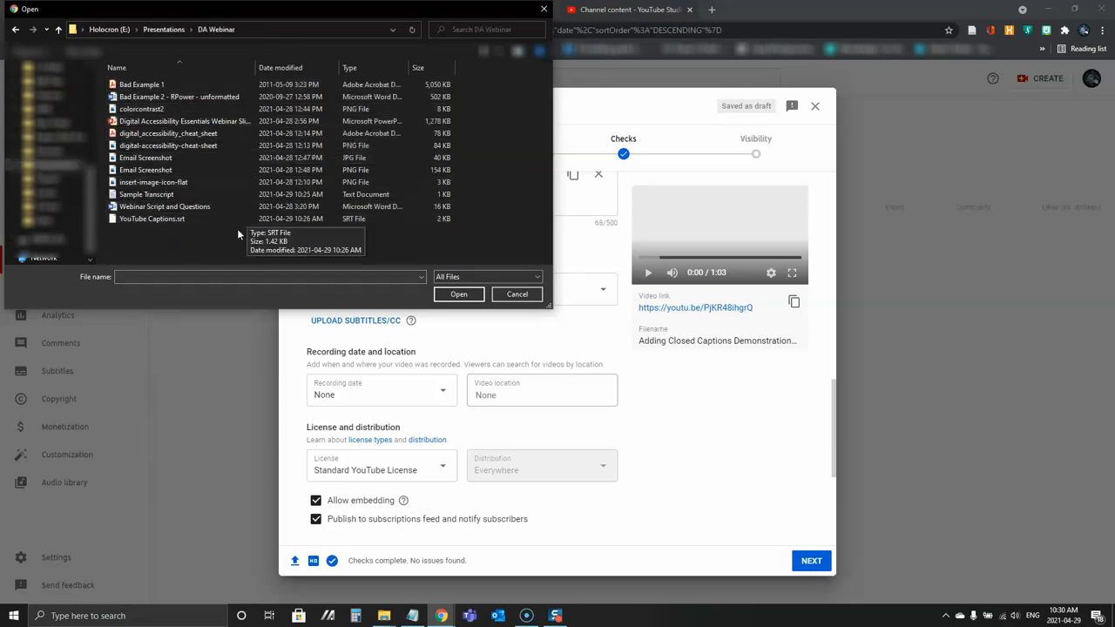
pyautogui.click(153, 219)
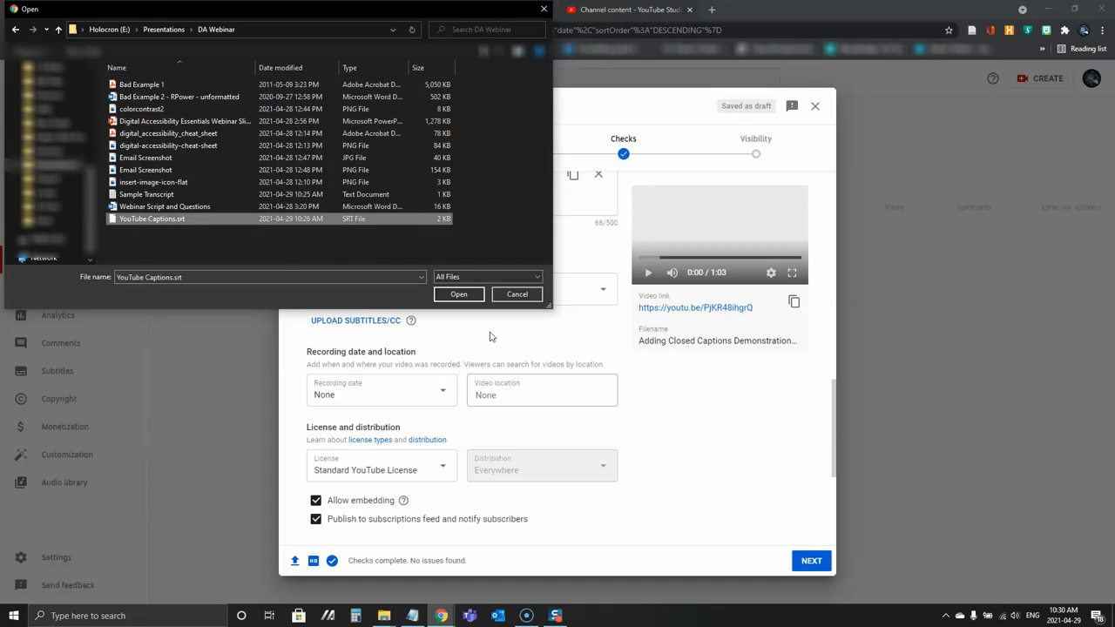
pyautogui.click(459, 292)
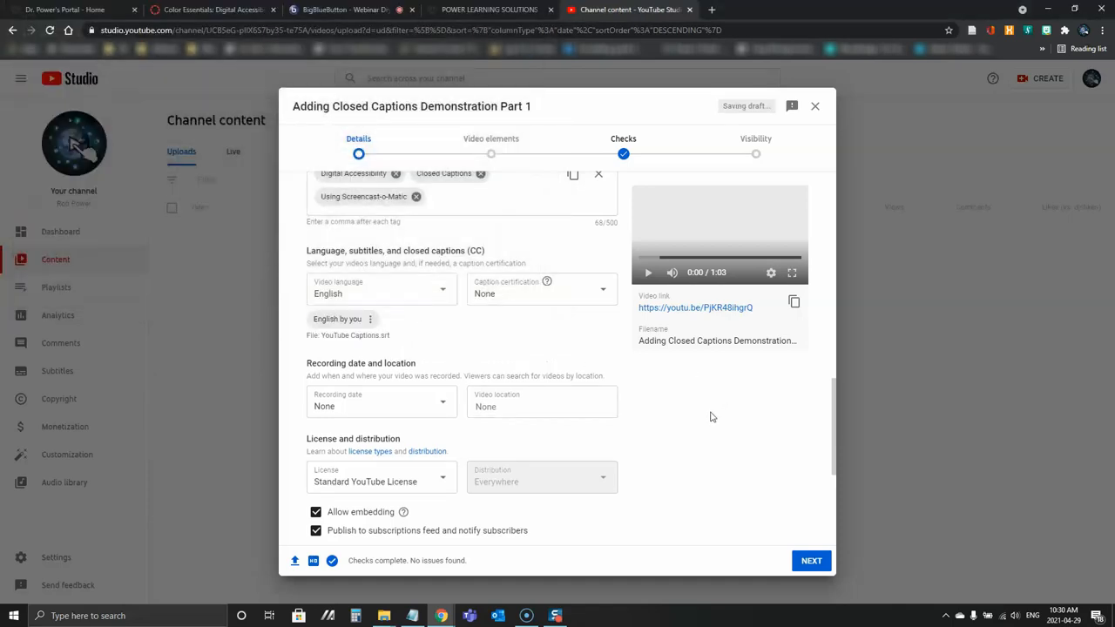
pyautogui.moveTo(700, 415)
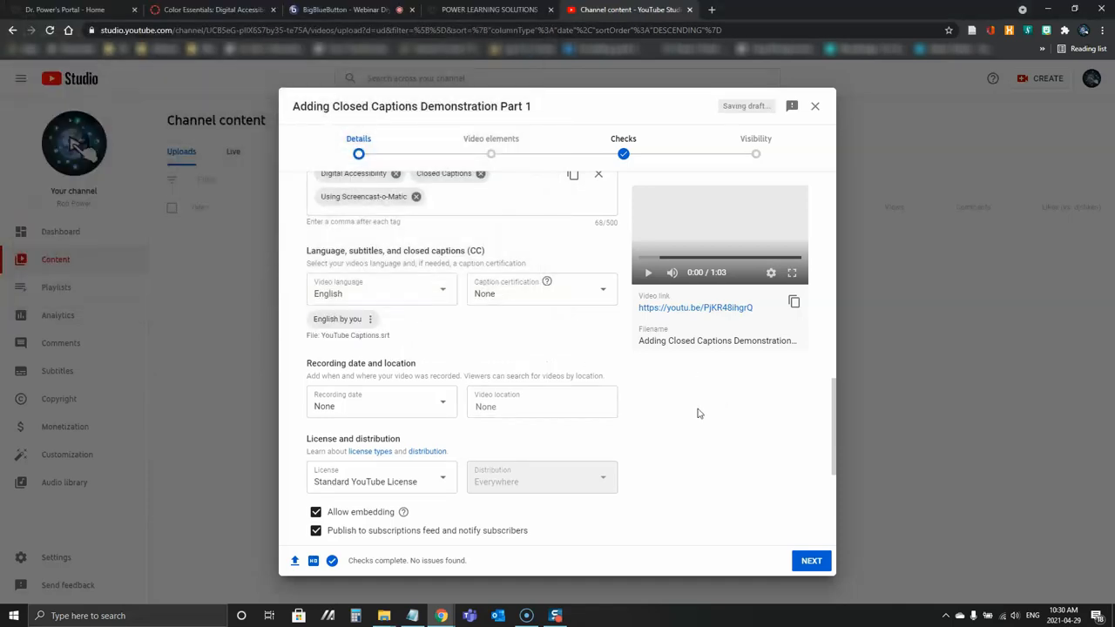
pyautogui.scroll(-3)
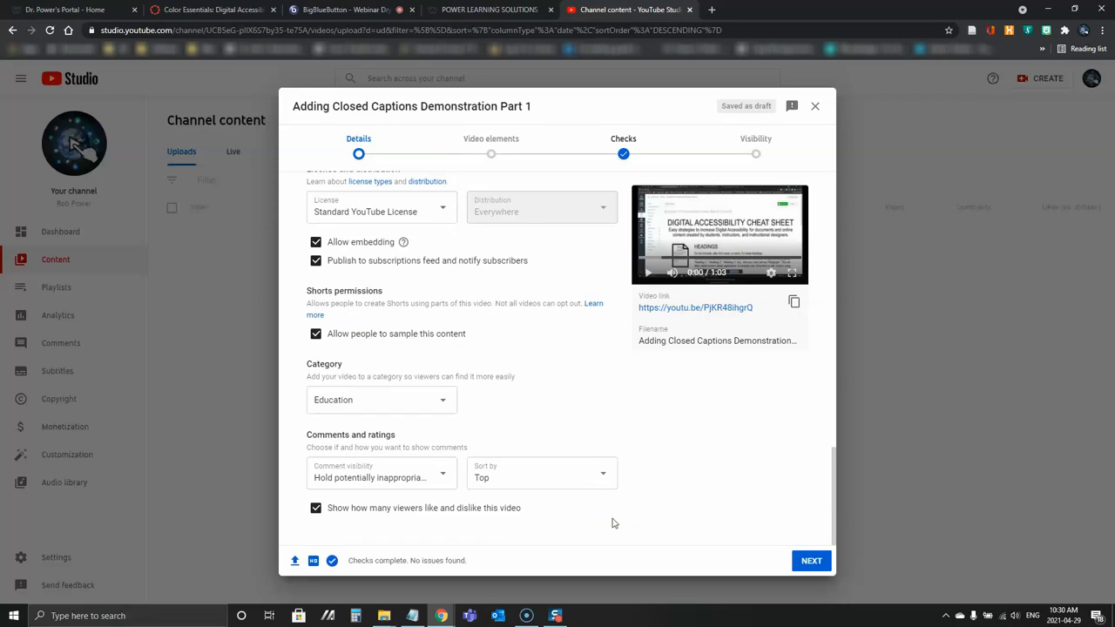
# - Advance past the Details, Video elements and Checks steps to Visibility
pyautogui.click(810, 561)
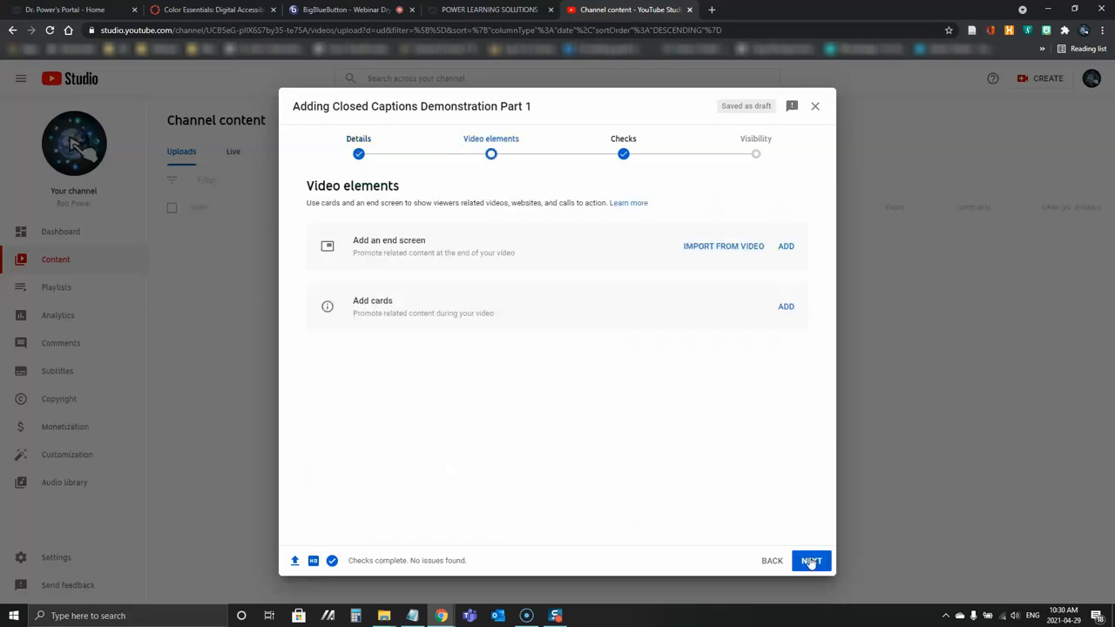
pyautogui.click(809, 561)
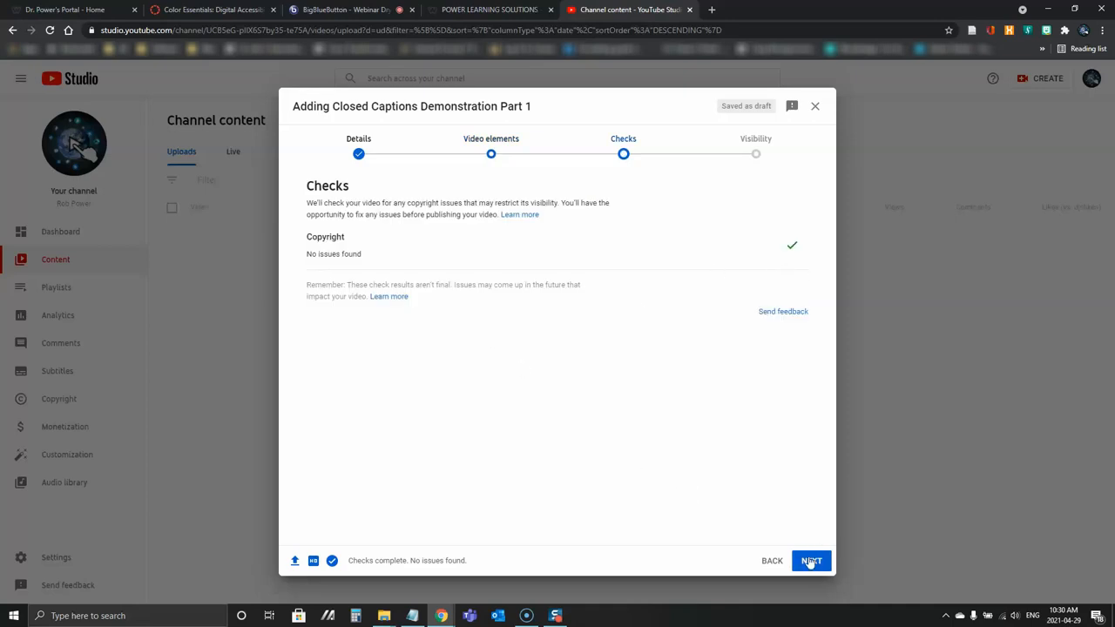
pyautogui.click(812, 561)
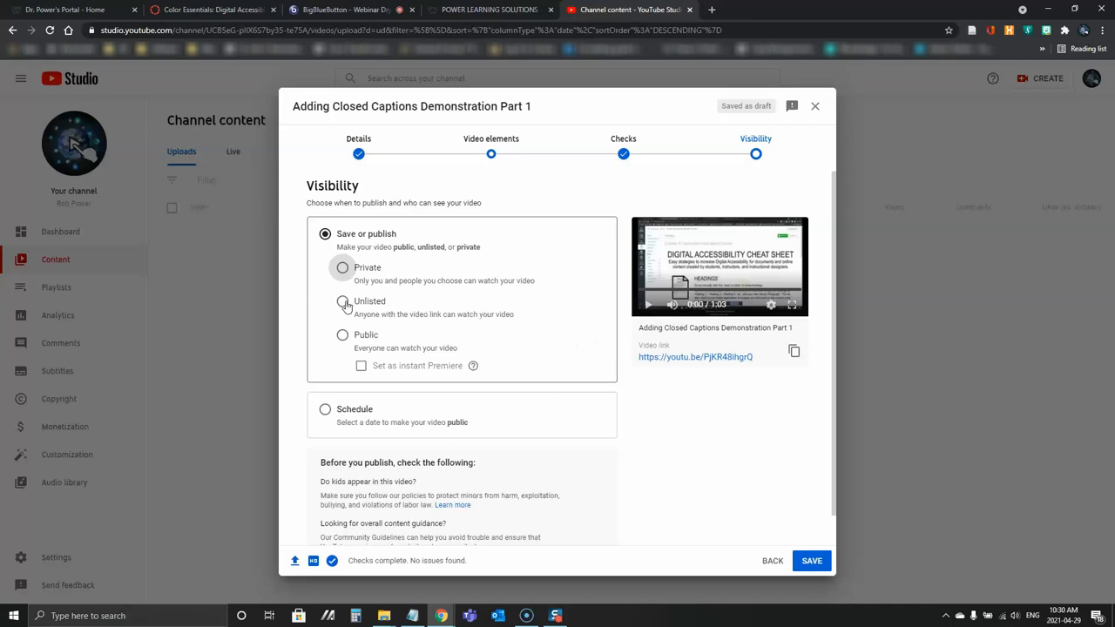
# - Make the video Unlisted, copy its link and save the upload
pyautogui.click(341, 300)
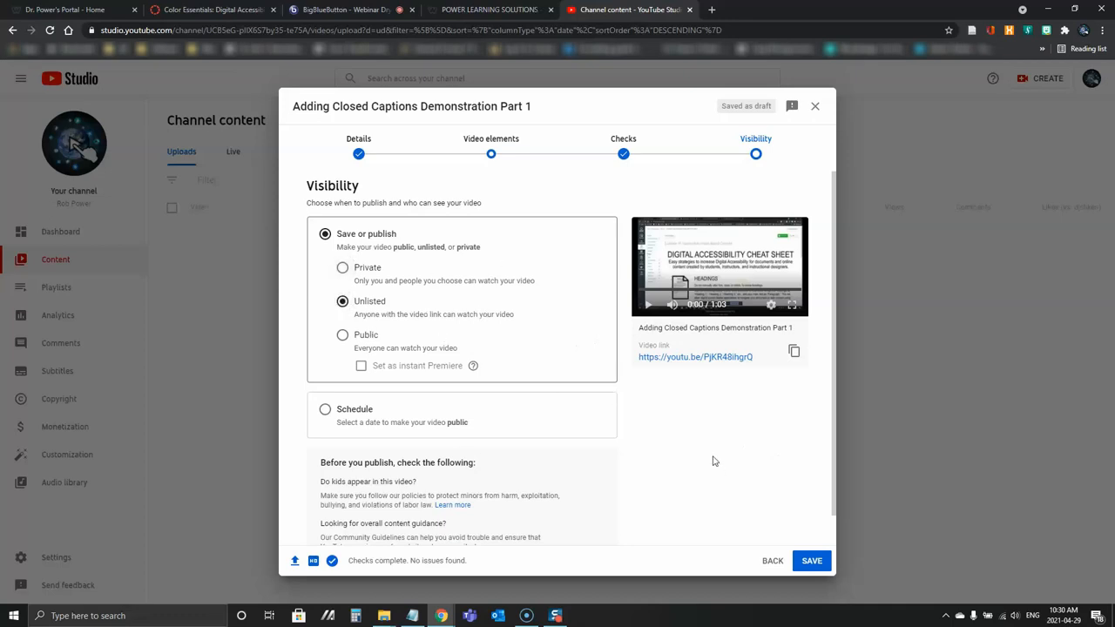
pyautogui.moveTo(755, 425)
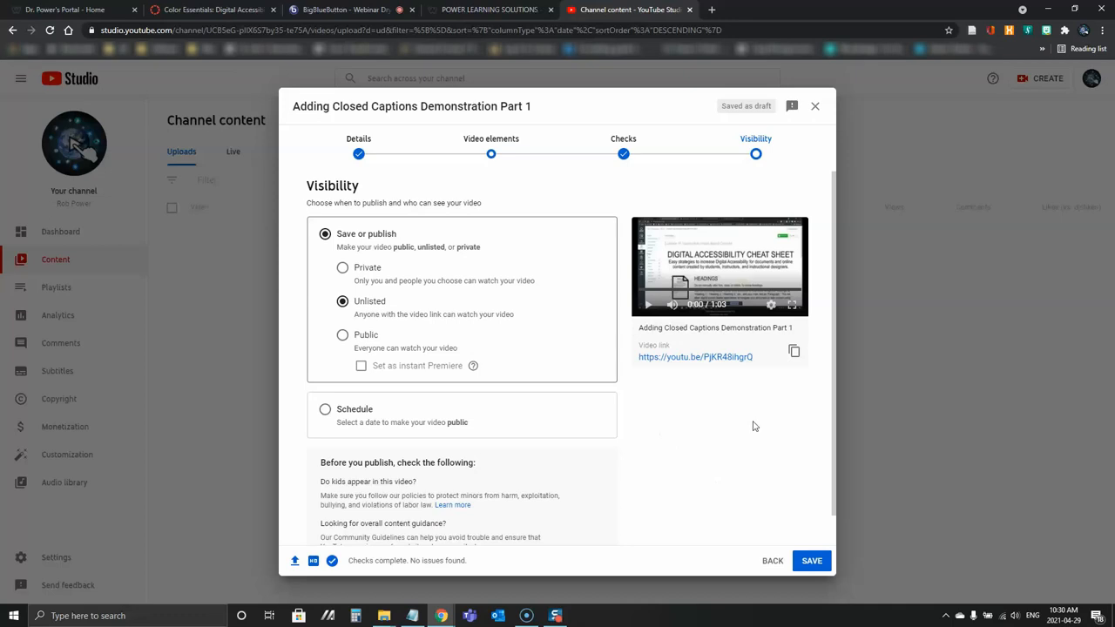
pyautogui.moveTo(795, 350)
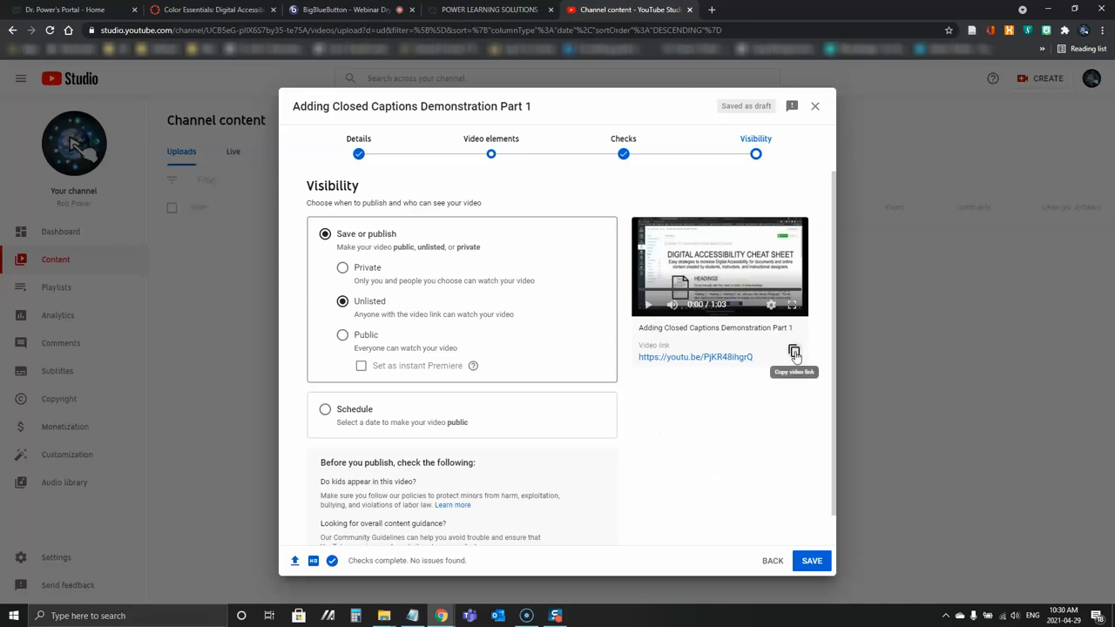
pyautogui.click(794, 352)
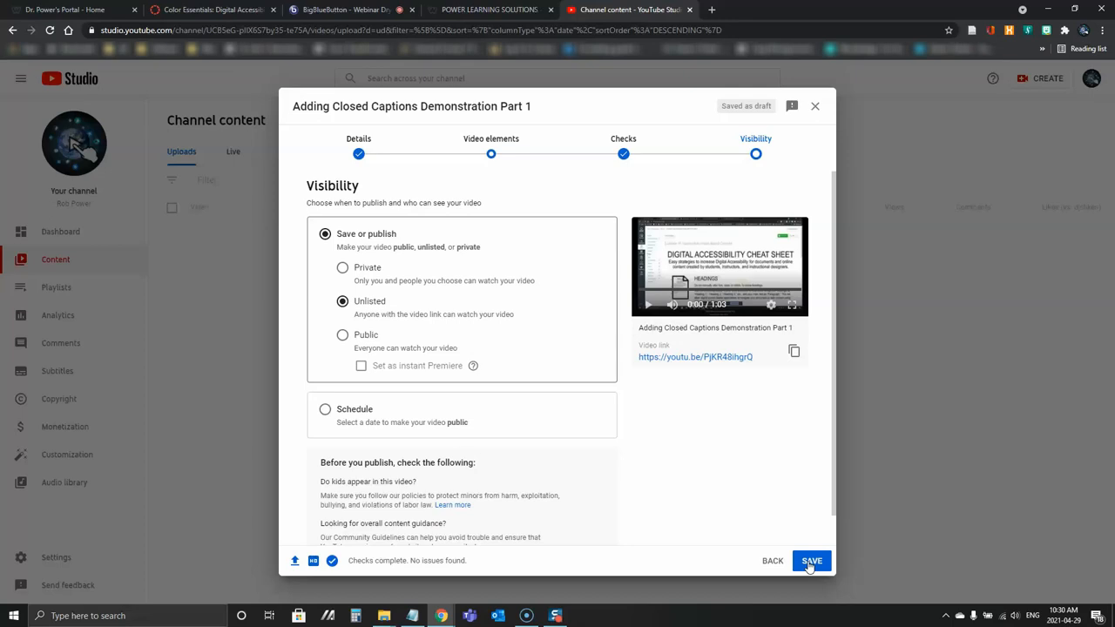
pyautogui.click(810, 561)
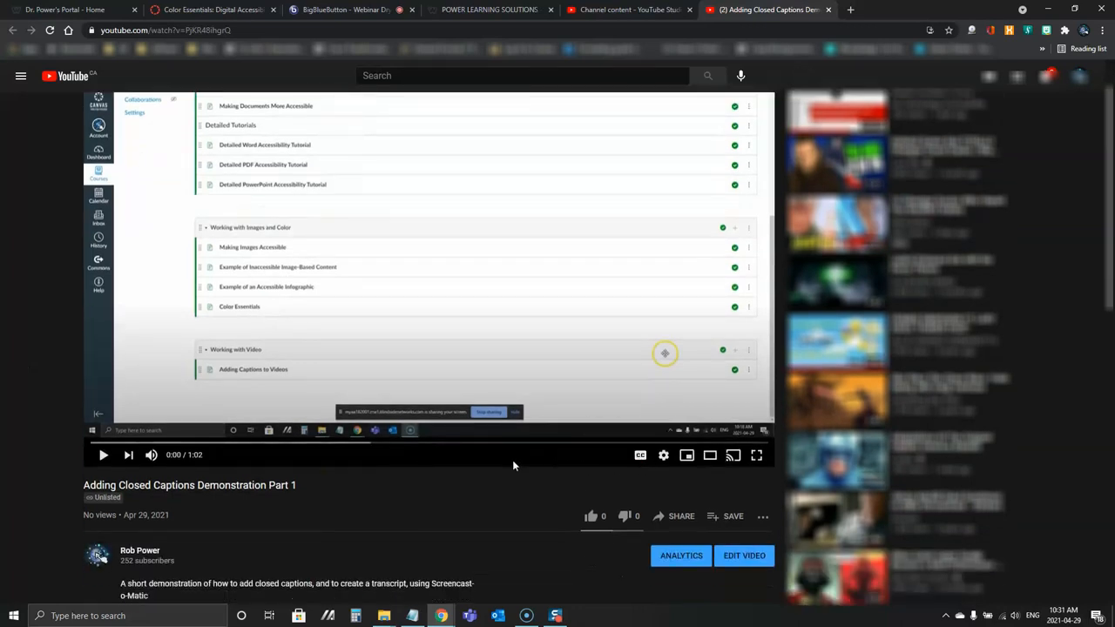
# - Play the uploaded video so its captions show on the watch page
pyautogui.click(102, 455)
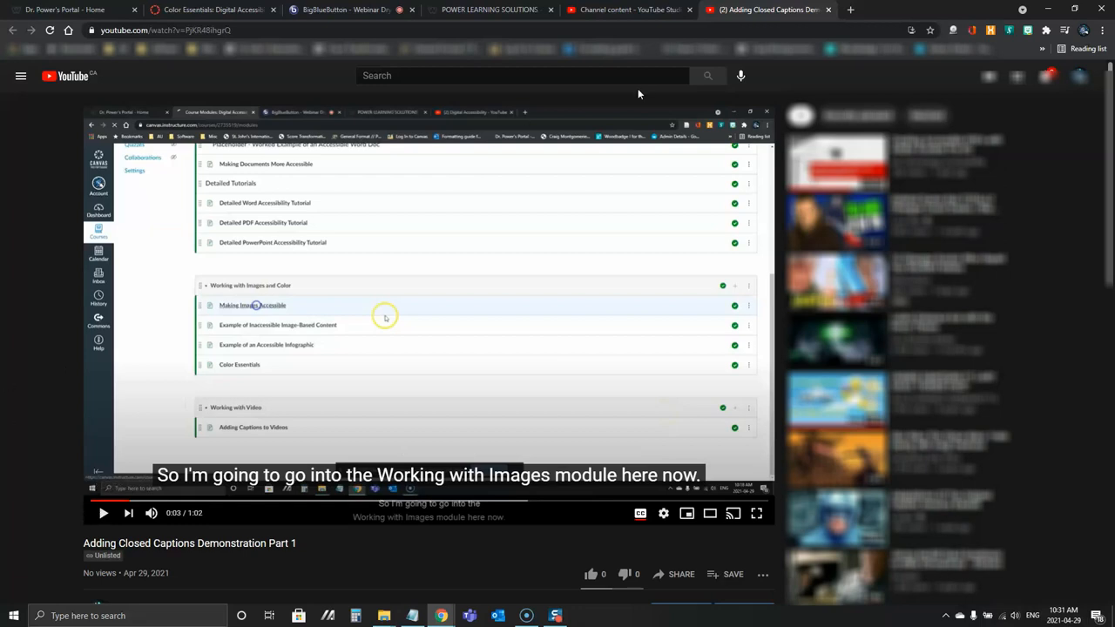
pyautogui.moveTo(787, 74)
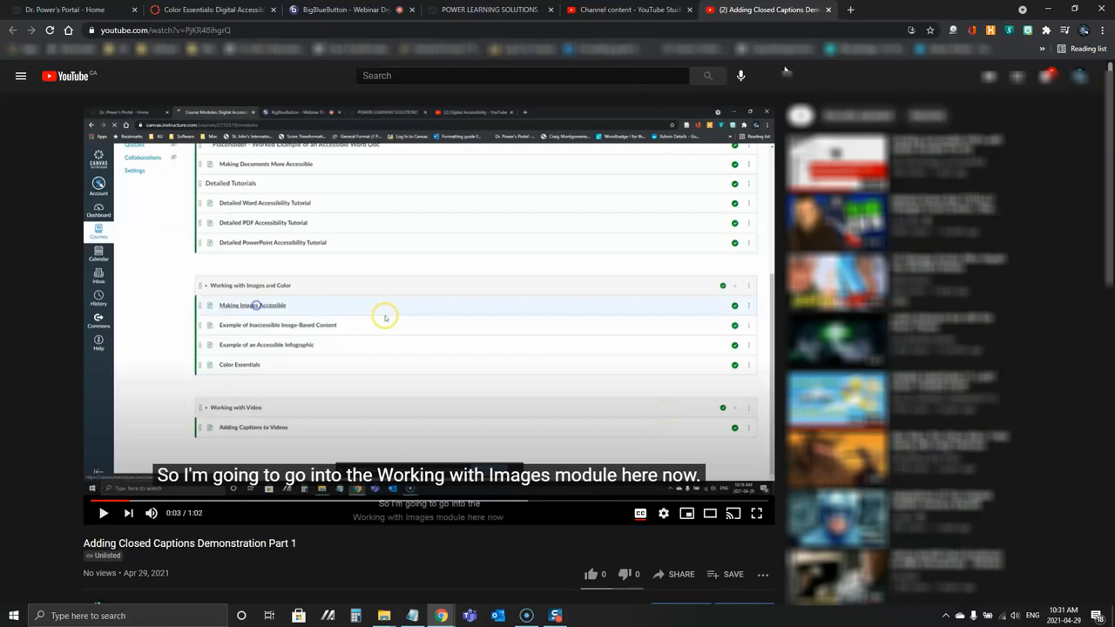
pyautogui.moveTo(35, 258)
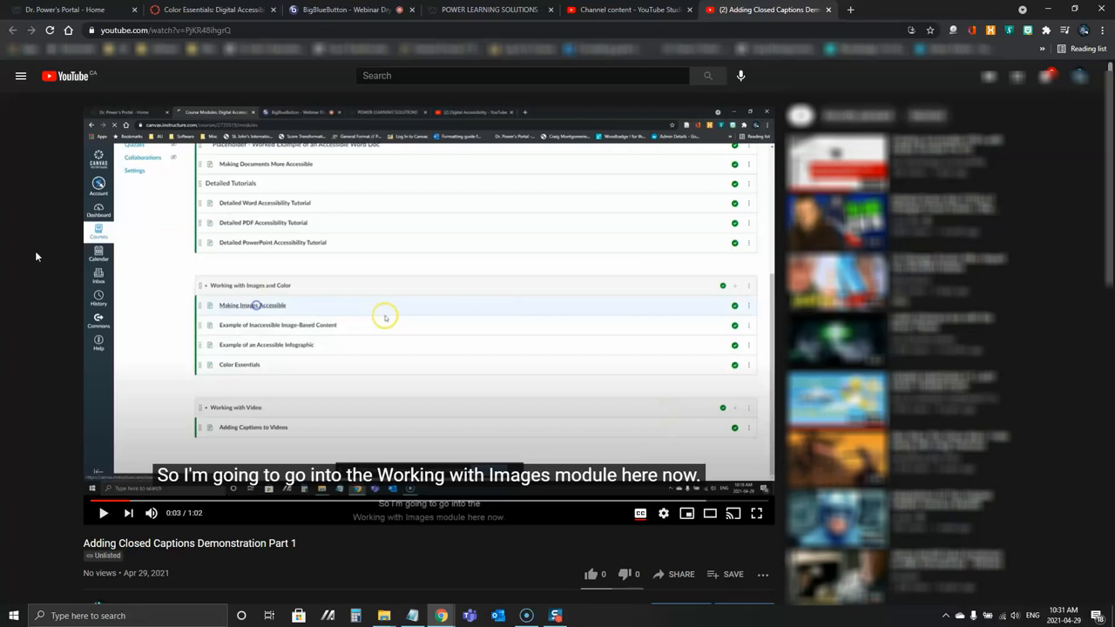
pyautogui.moveTo(73, 303)
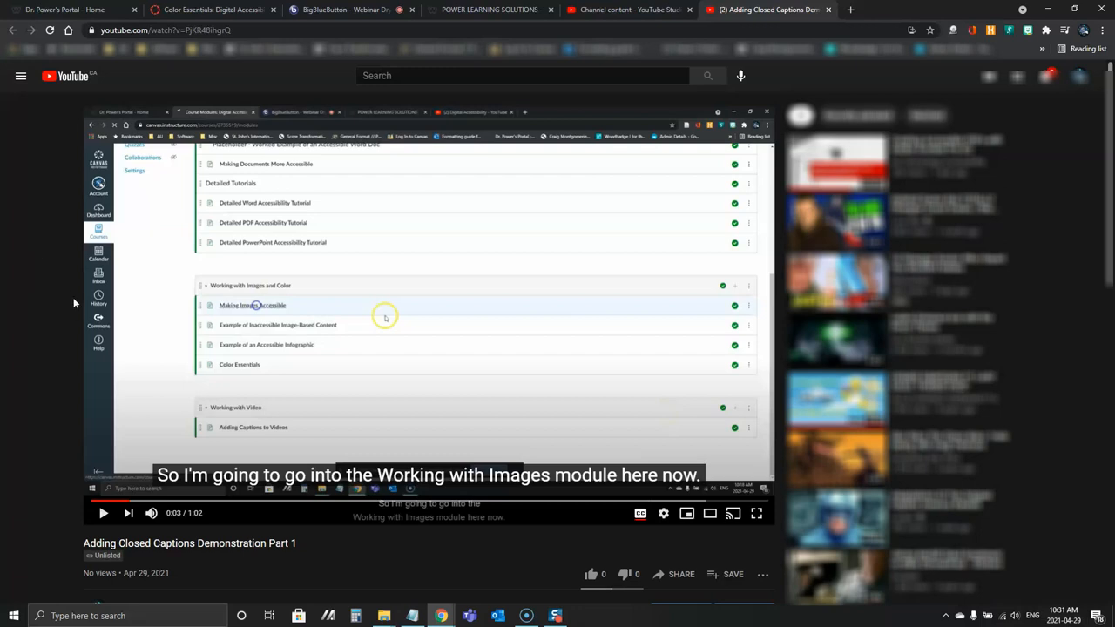